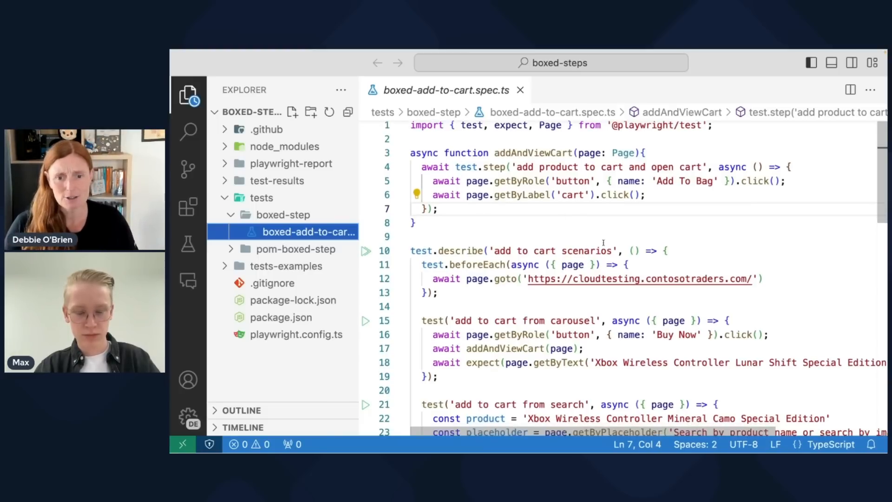
# Scroll through the spec's search and all-products tests and highlight every use of addAndViewCart.
pyautogui.scroll(-3)
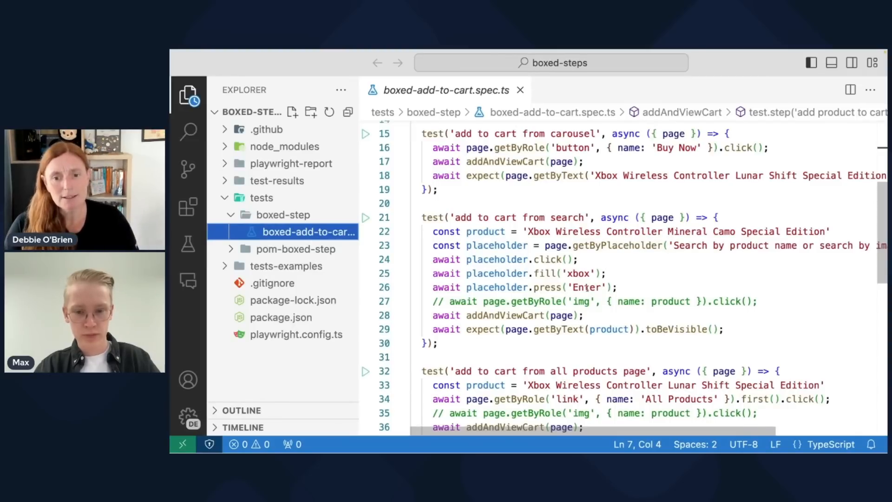
pyautogui.scroll(-3)
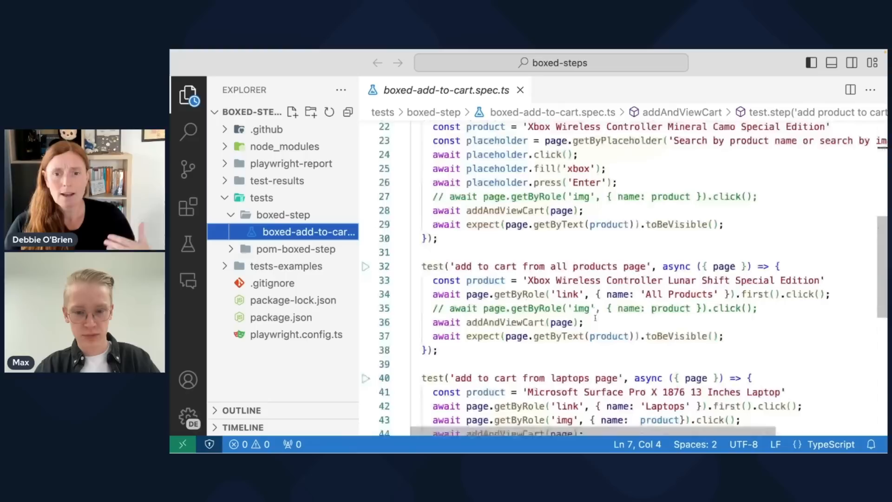
pyautogui.scroll(-3)
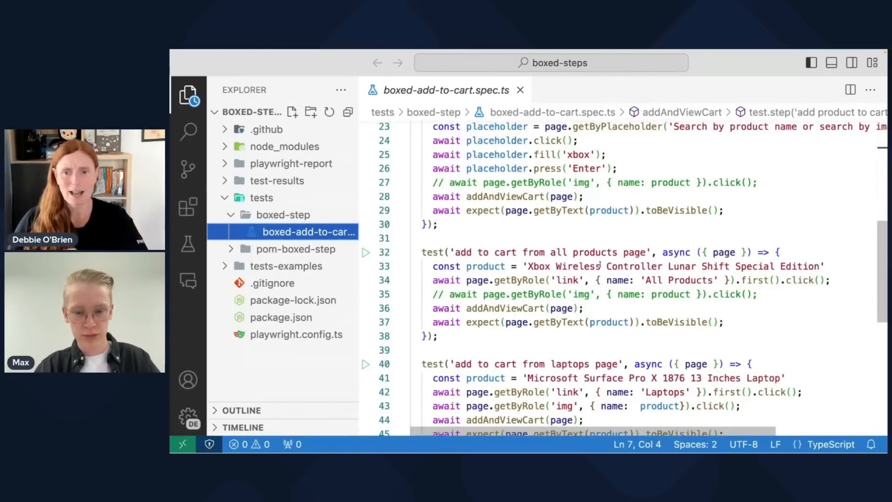
pyautogui.scroll(-3)
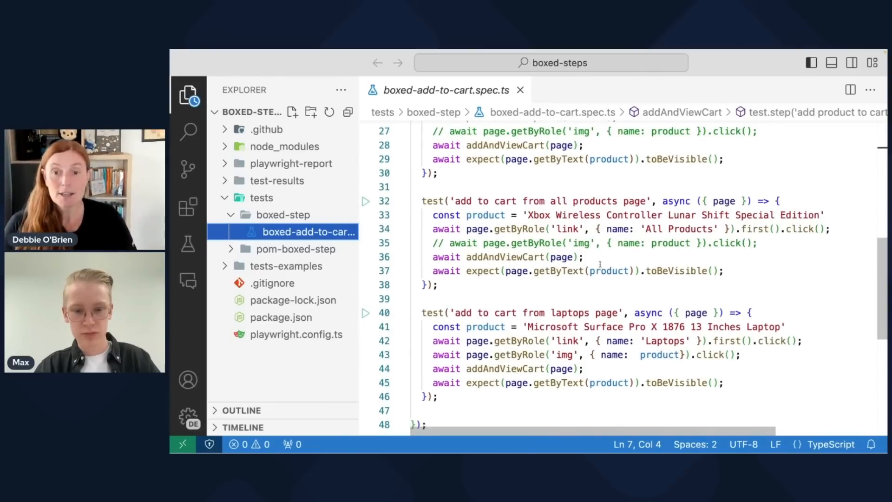
pyautogui.scroll(3)
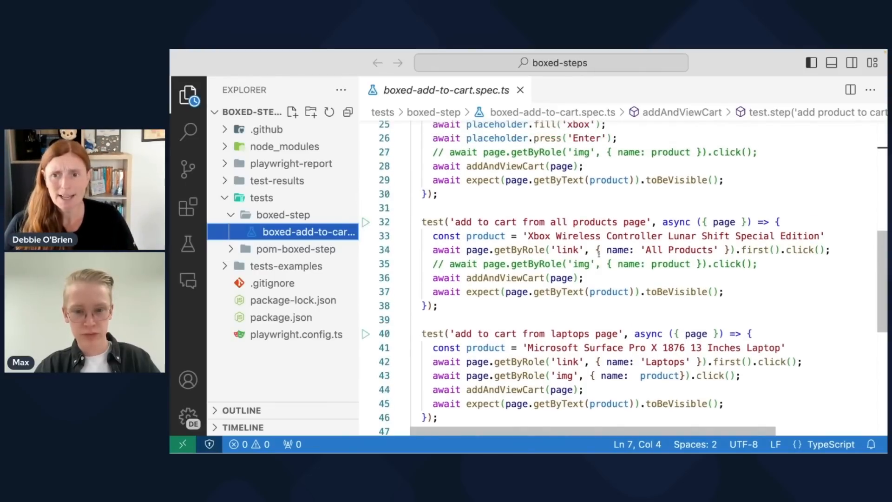
pyautogui.scroll(3)
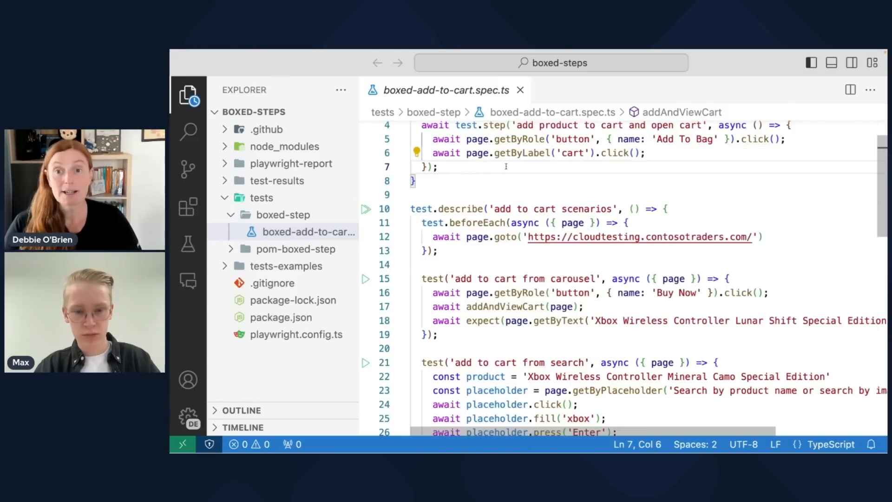
pyautogui.moveTo(595, 164)
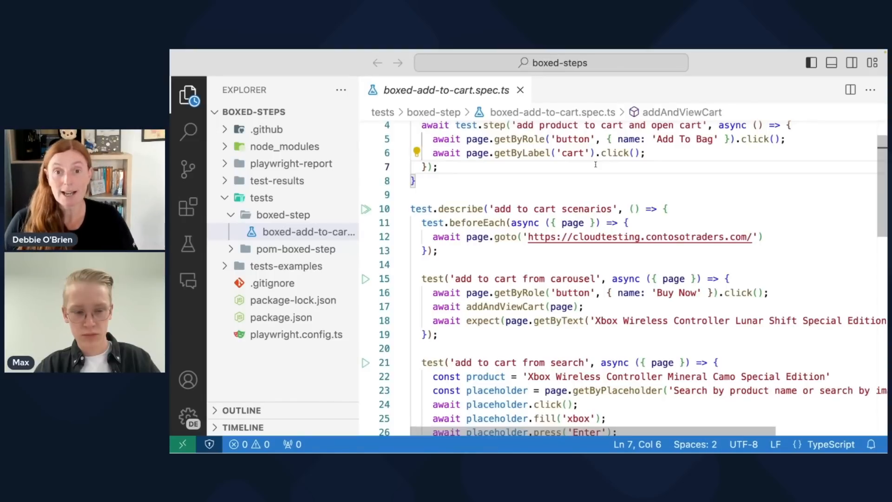
pyautogui.scroll(3)
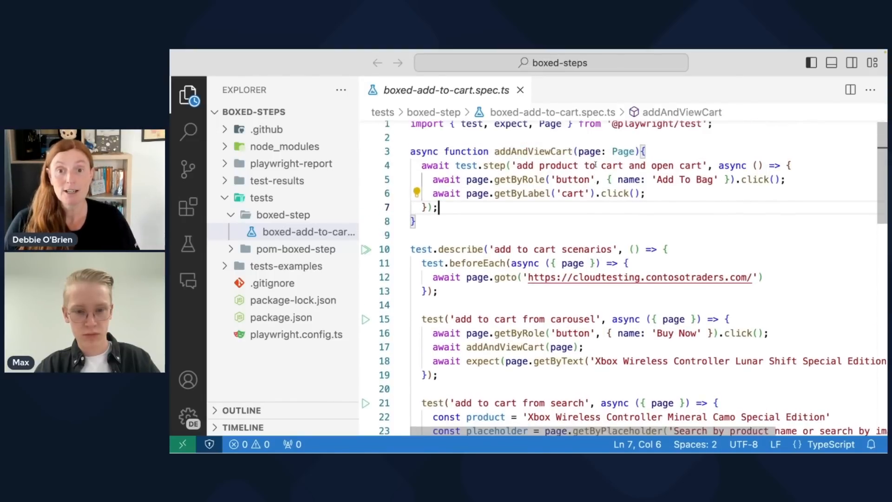
pyautogui.doubleClick(533, 156)
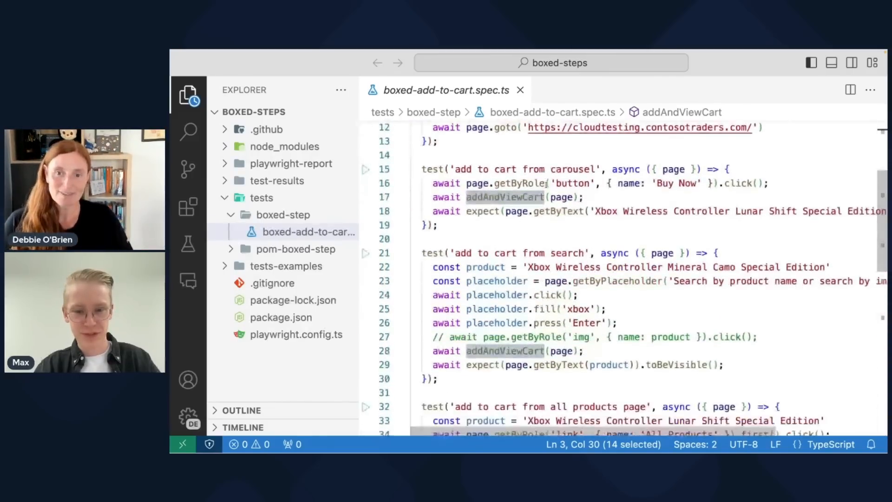
pyautogui.scroll(3)
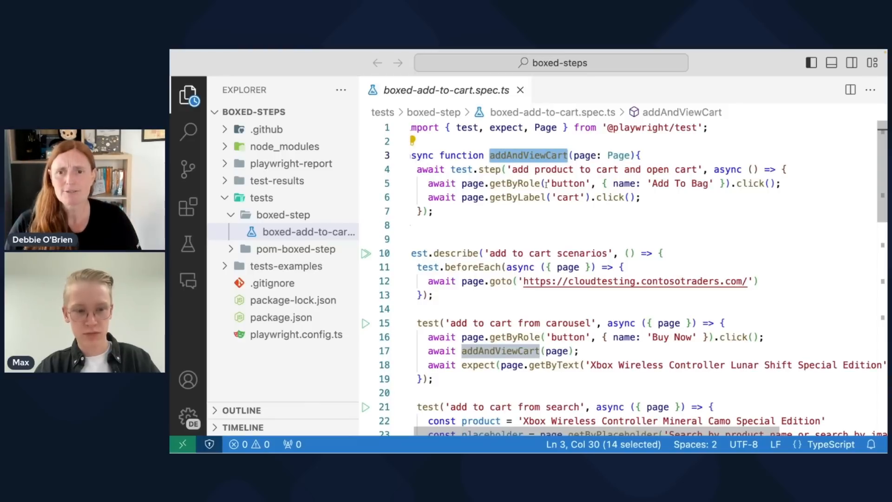
pyautogui.moveTo(565, 210)
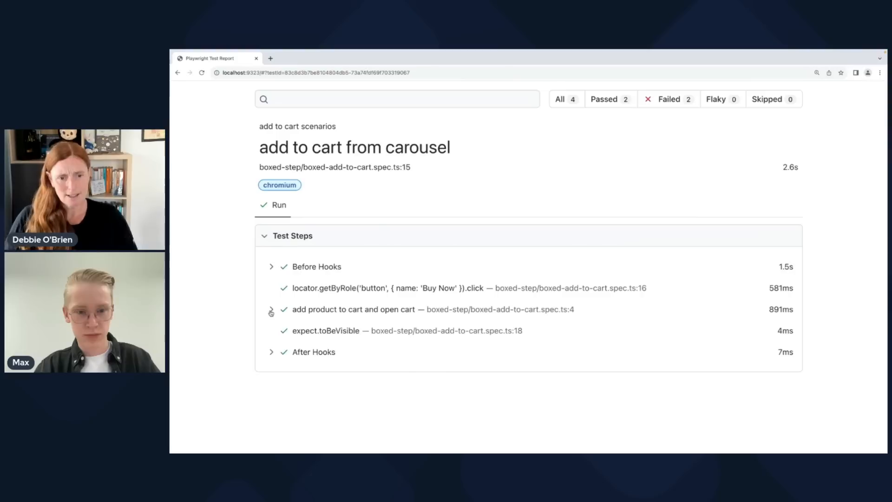
# Expand and collapse the 'add product to cart and open cart' step to inspect where the TimeoutError is reported.
pyautogui.click(271, 309)
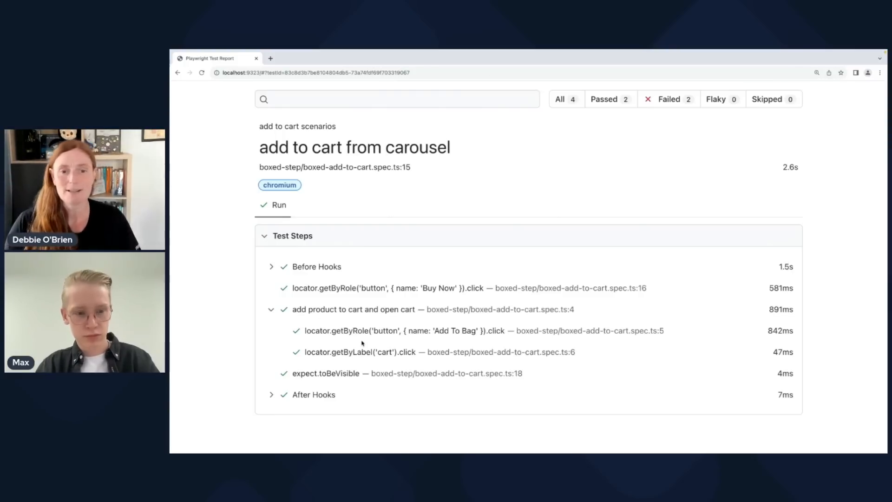
pyautogui.click(271, 308)
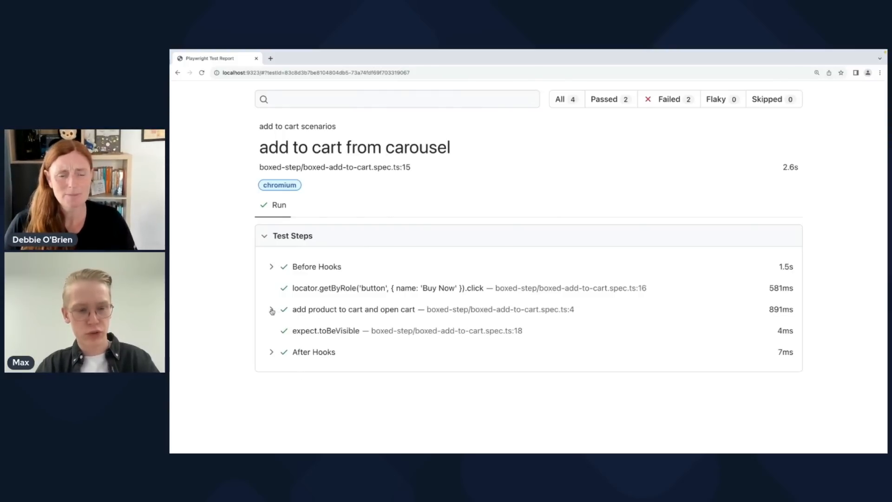
pyautogui.click(272, 308)
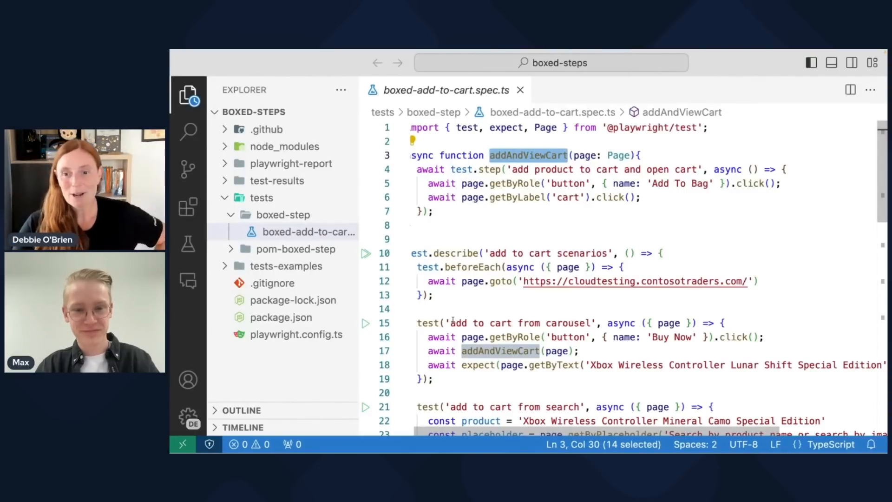
pyautogui.scroll(-3)
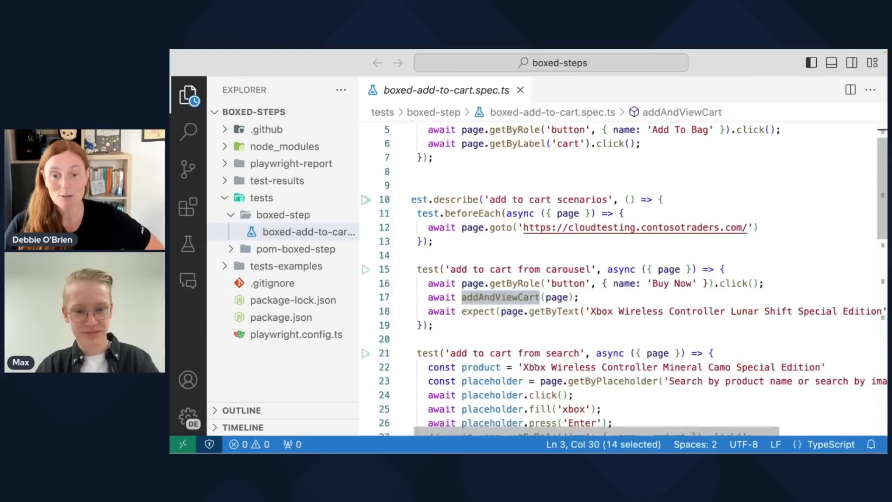
pyautogui.scroll(-3)
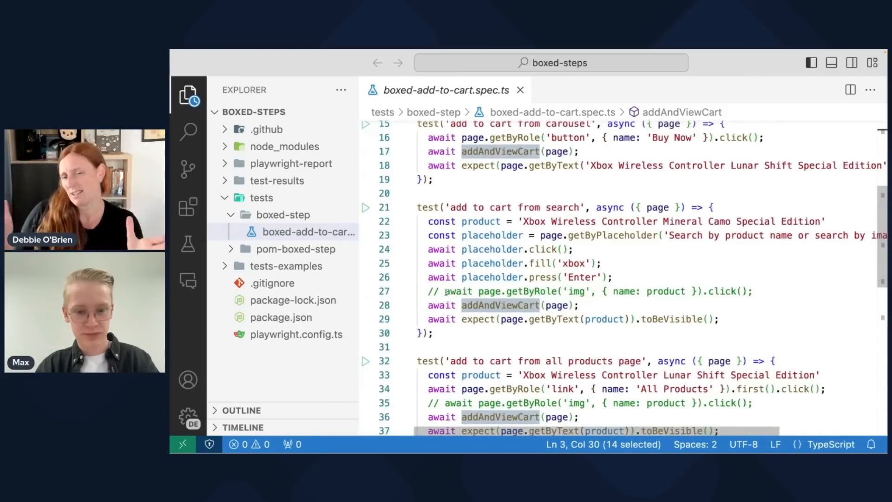
pyautogui.moveTo(366, 208)
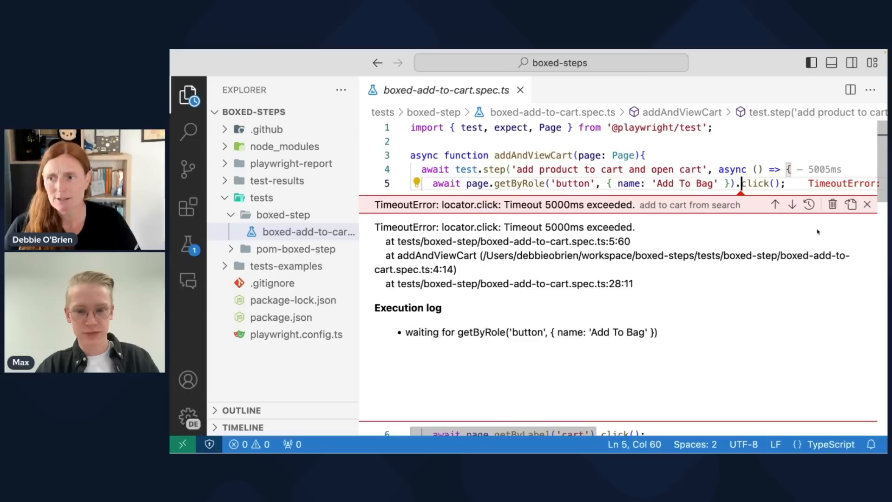
# Give the addAndViewCart test.step a second argument { box: true } and save the file.
pyautogui.click(868, 205)
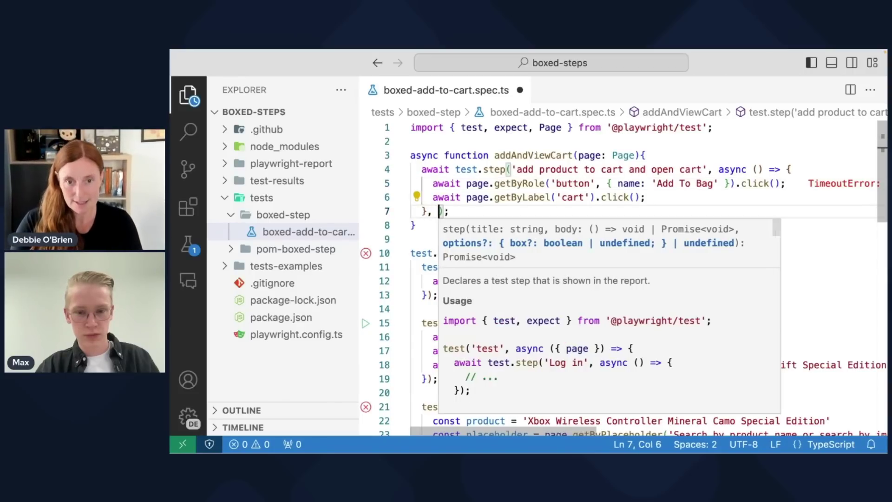
pyautogui.write('{')
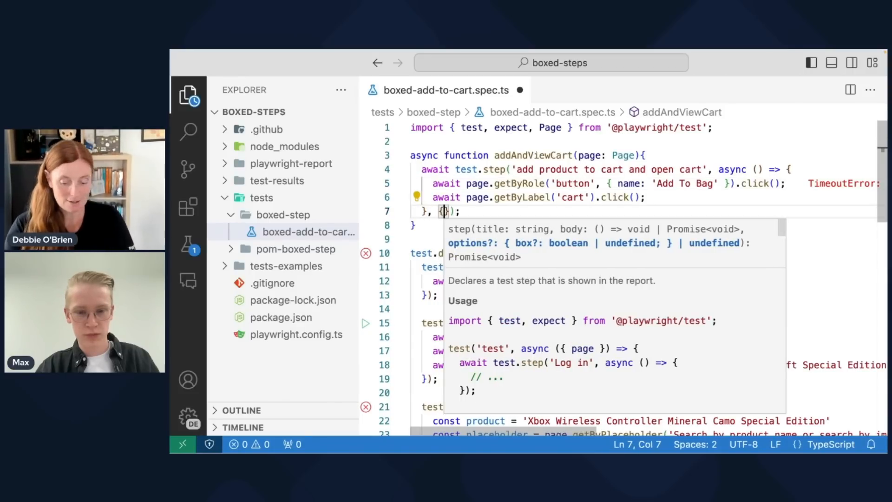
pyautogui.write('box: st')
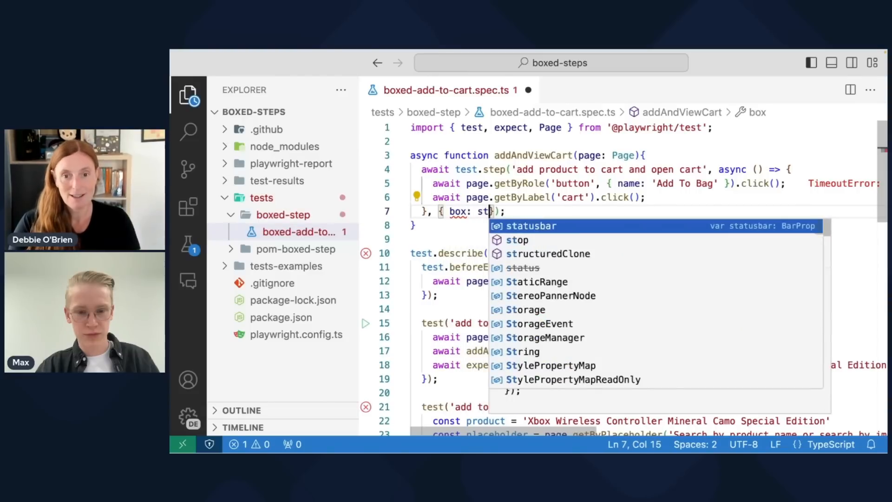
pyautogui.write('true')
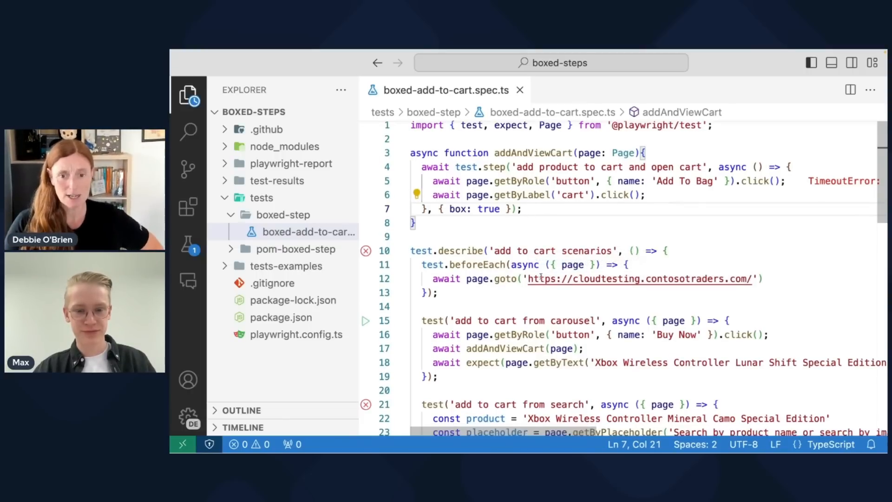
pyautogui.scroll(-3)
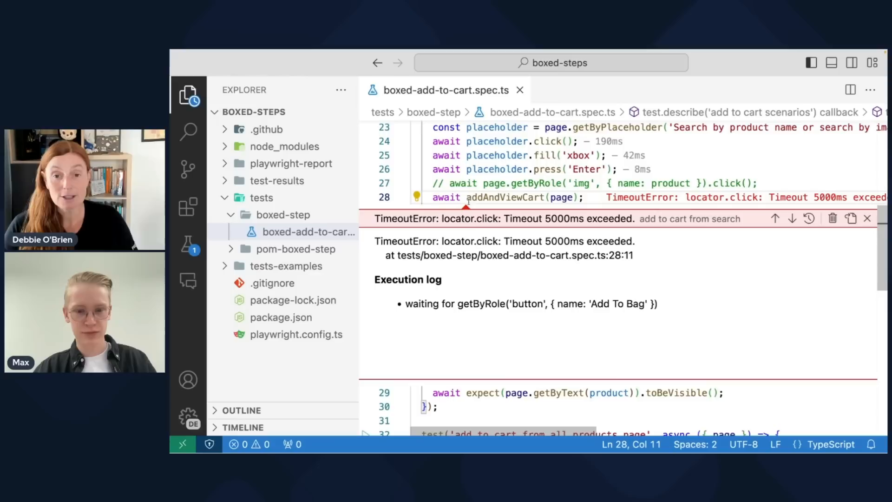
pyautogui.moveTo(501, 198)
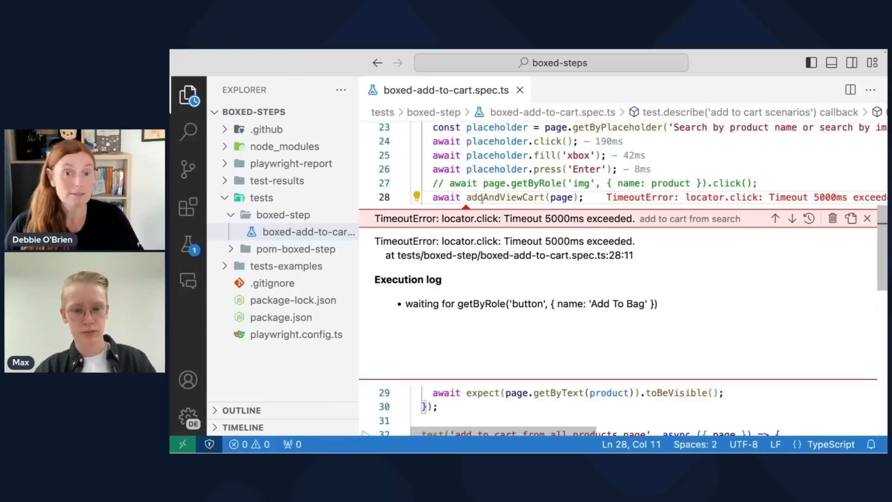
pyautogui.moveTo(503, 198)
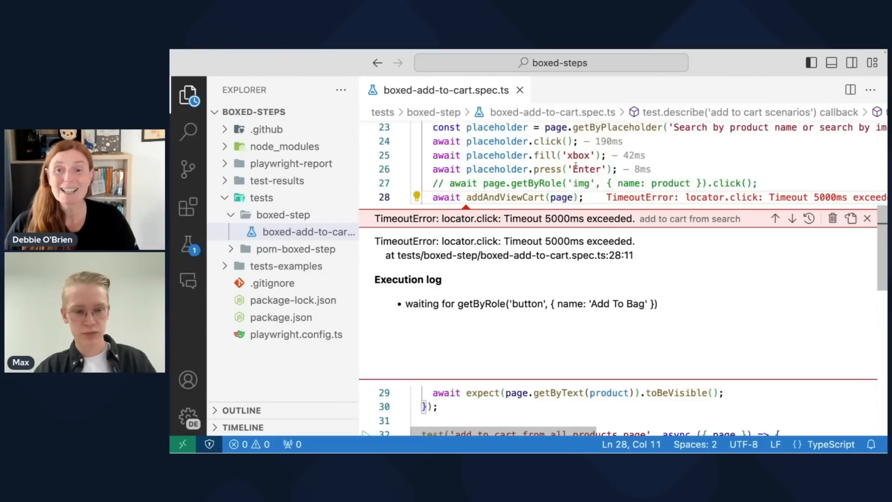
# Inspect the rerun's inline TimeoutError now shown at the addAndViewCart call on line 28.
pyautogui.scroll(3)
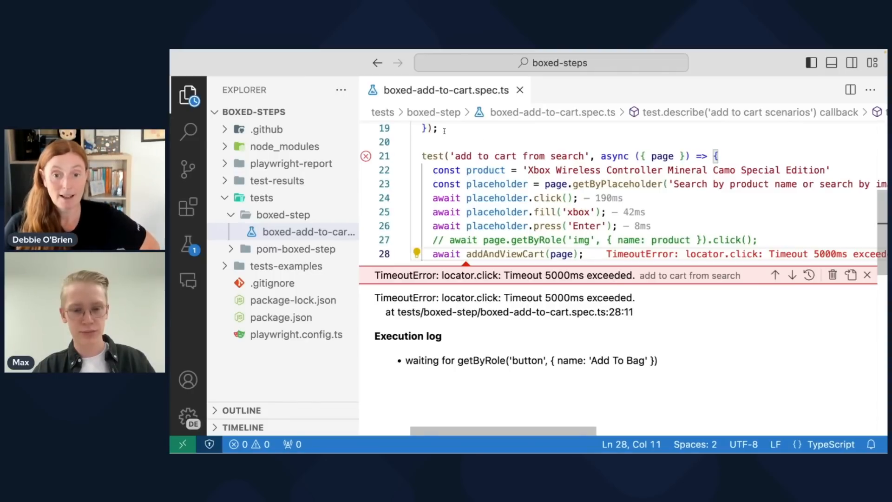
# Expand the pom-boxed-step folder and read through pom-add-to-cart.spec.ts.
pyautogui.click(307, 231)
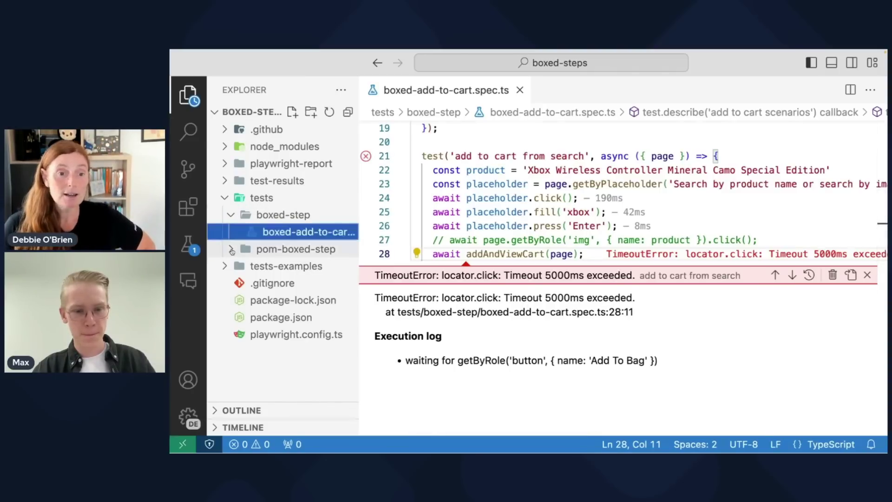
pyautogui.click(296, 249)
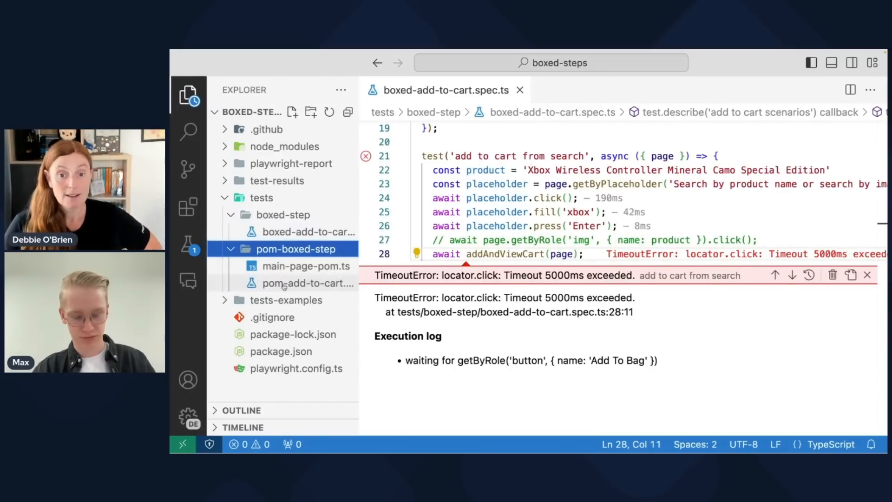
pyautogui.click(308, 283)
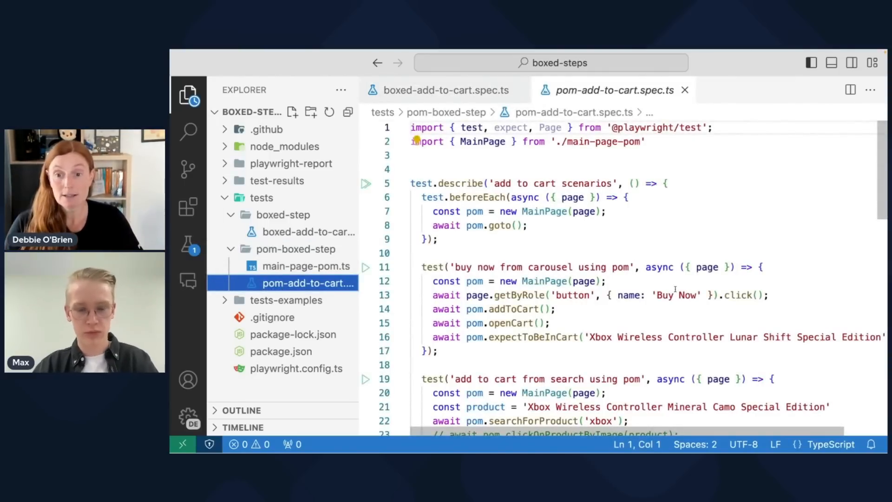
pyautogui.scroll(-3)
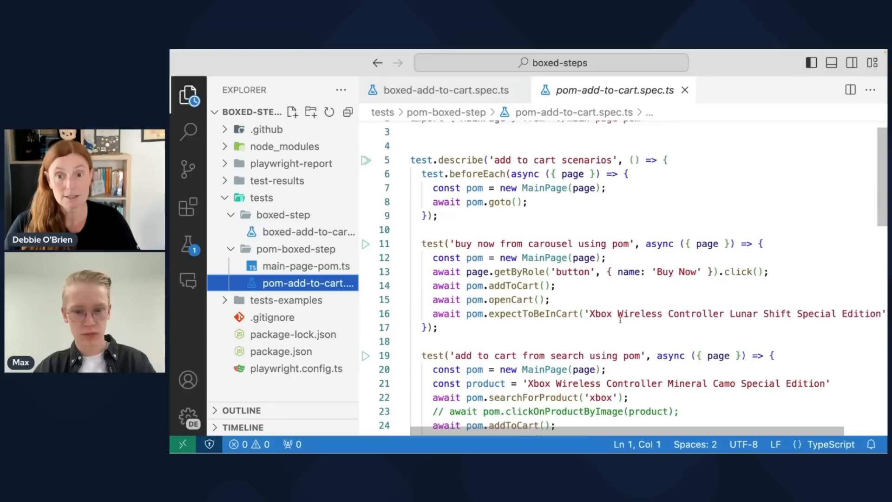
pyautogui.scroll(-3)
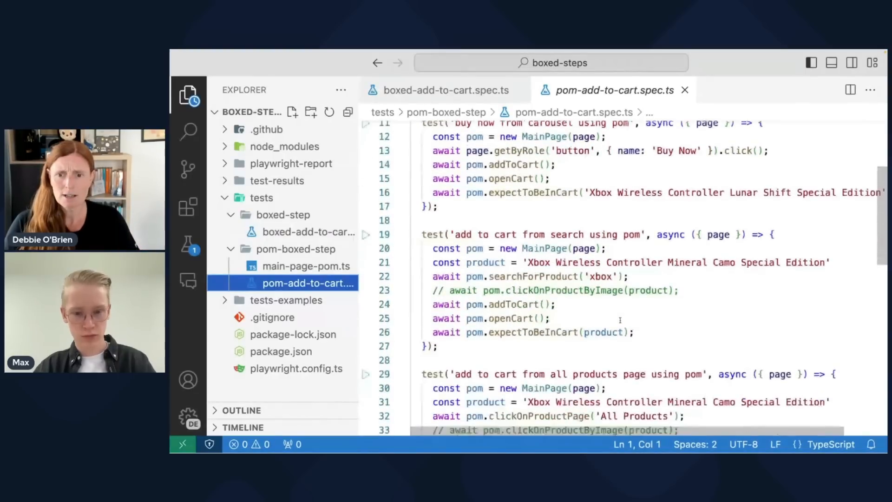
pyautogui.scroll(-3)
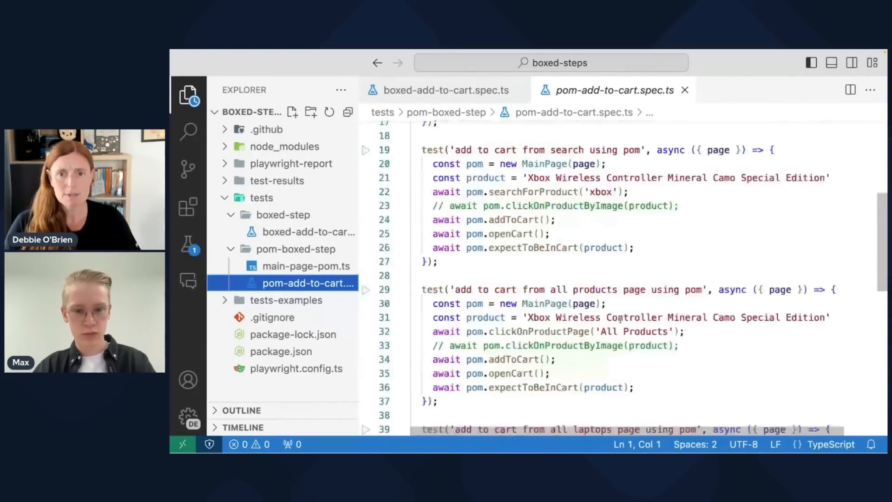
pyautogui.scroll(3)
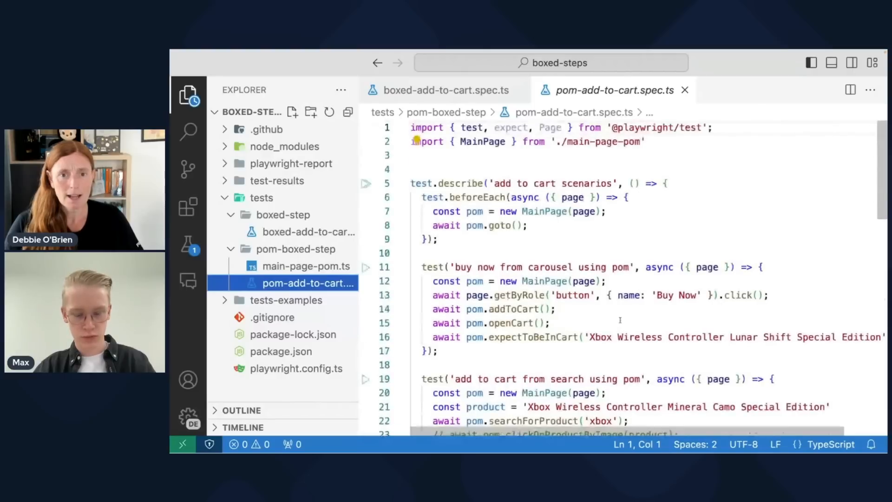
# Switch to main-page-pom.ts with the MainPage page object class.
pyautogui.click(305, 266)
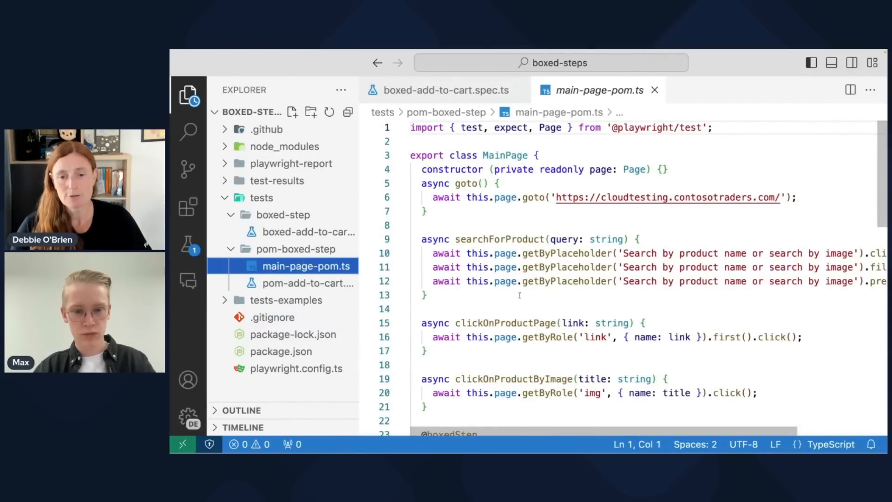
pyautogui.scroll(-3)
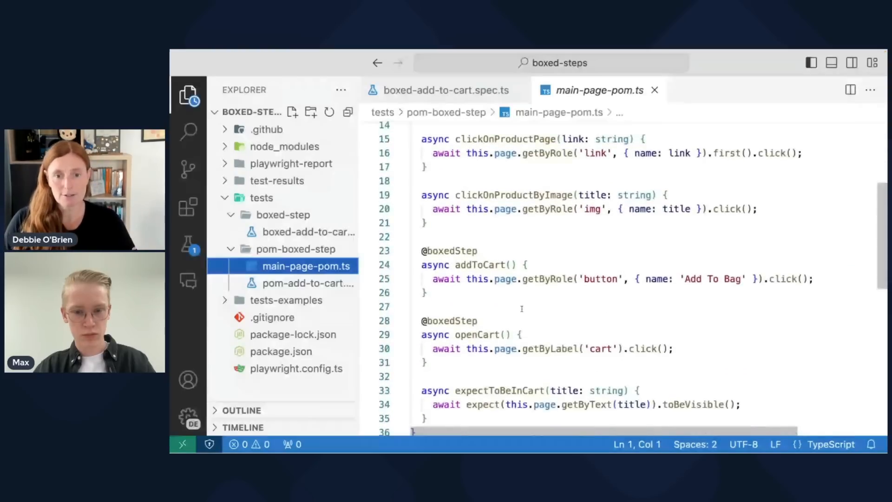
pyautogui.scroll(-3)
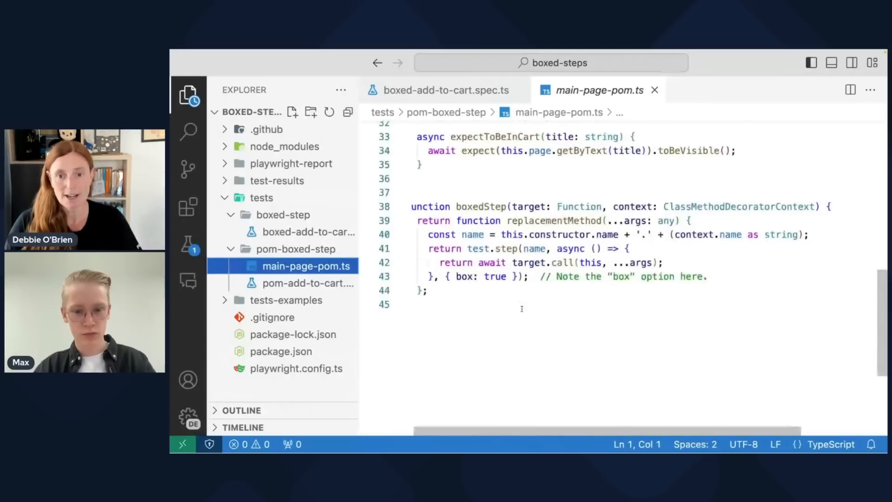
pyautogui.scroll(3)
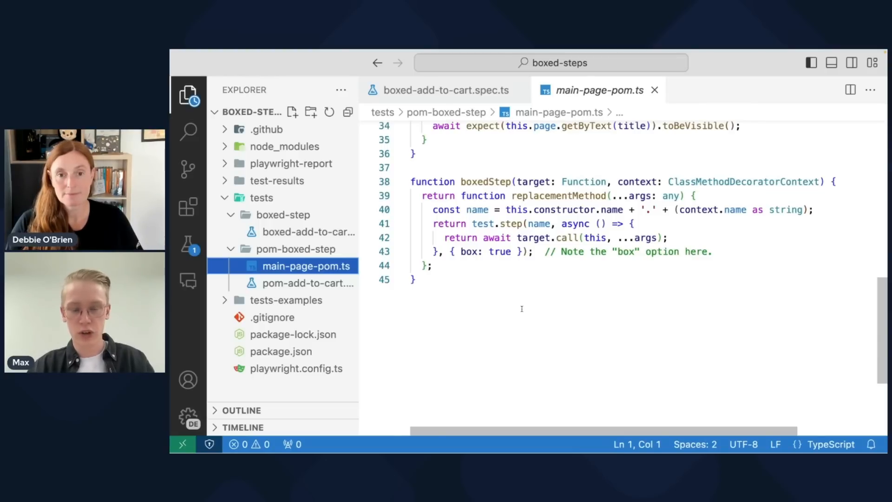
pyautogui.scroll(3)
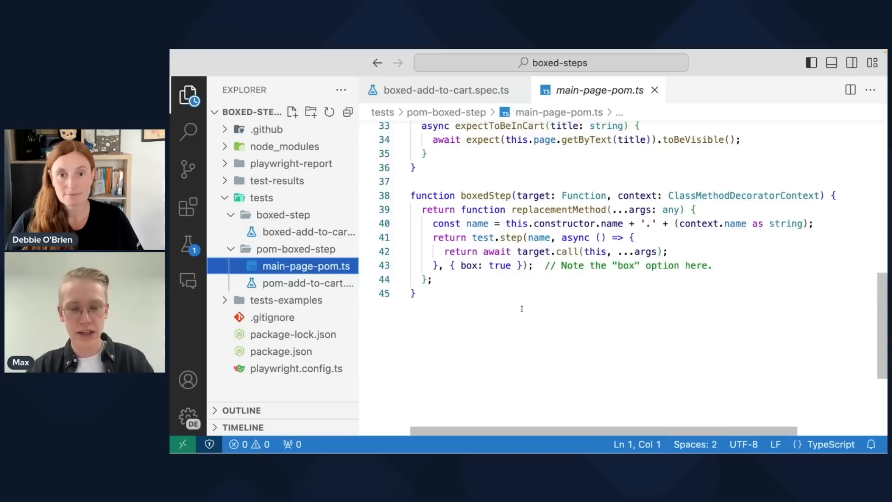
pyautogui.scroll(3)
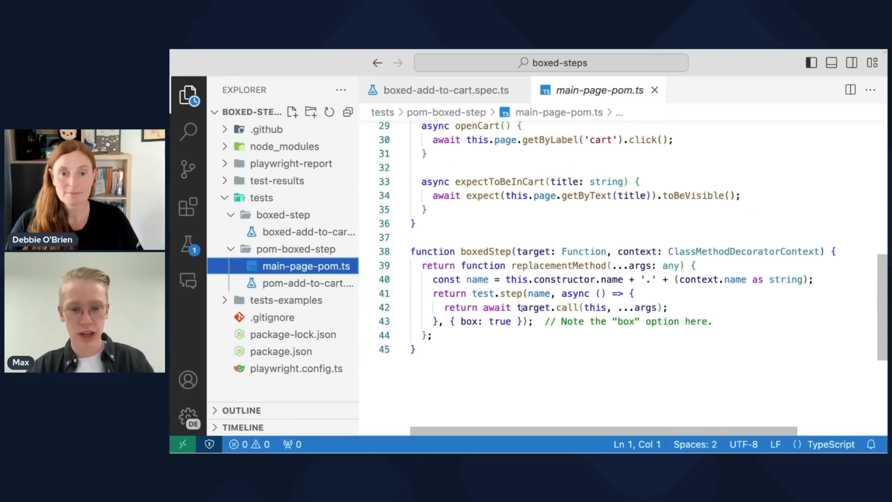
pyautogui.doubleClick(450, 228)
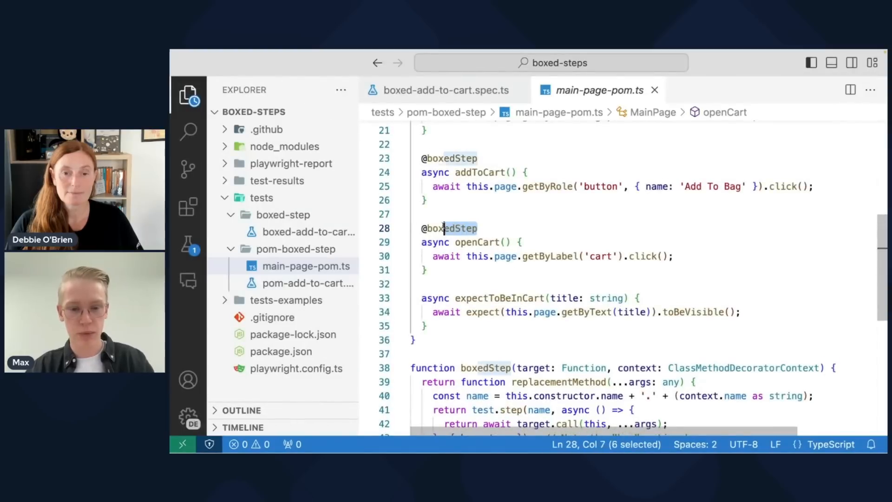
pyautogui.click(479, 158)
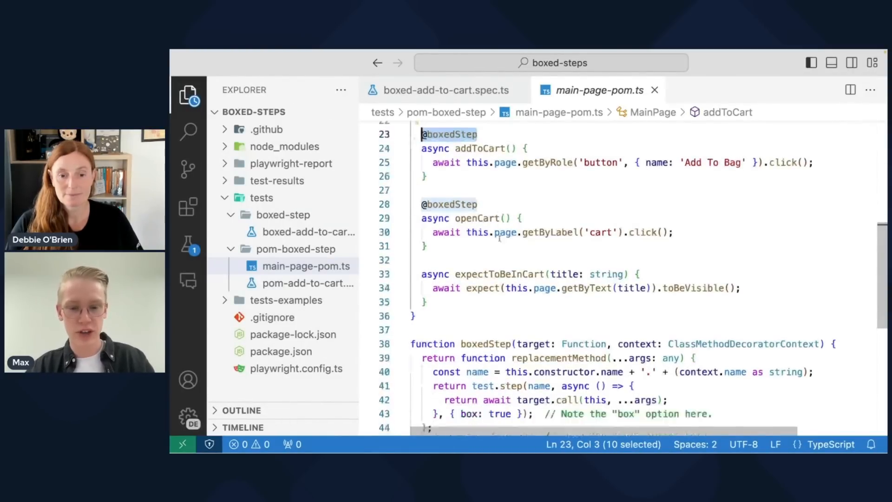
pyautogui.scroll(-3)
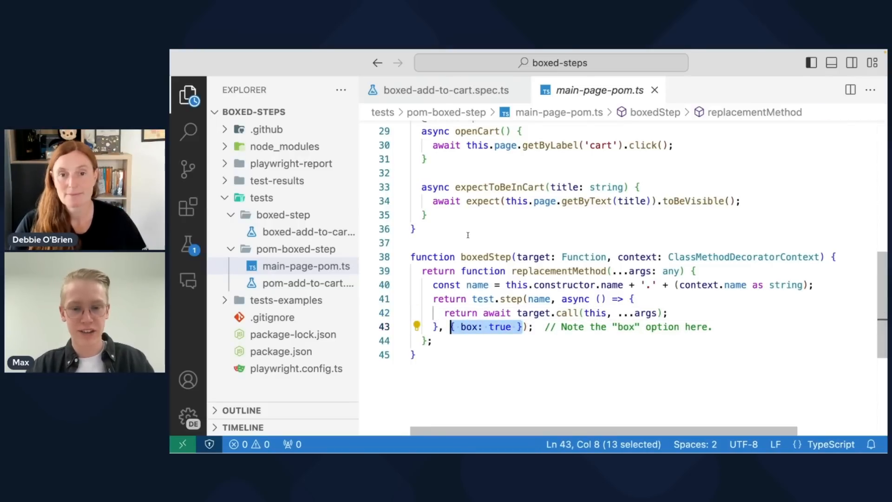
pyautogui.scroll(3)
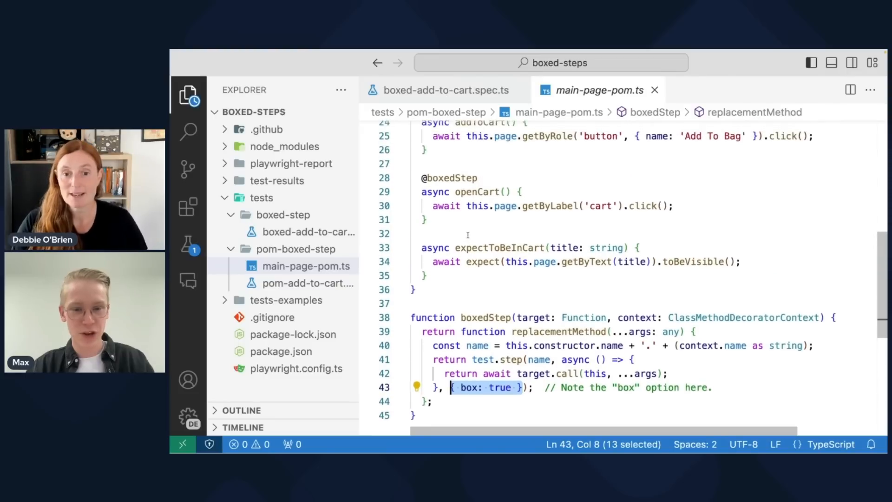
pyautogui.scroll(3)
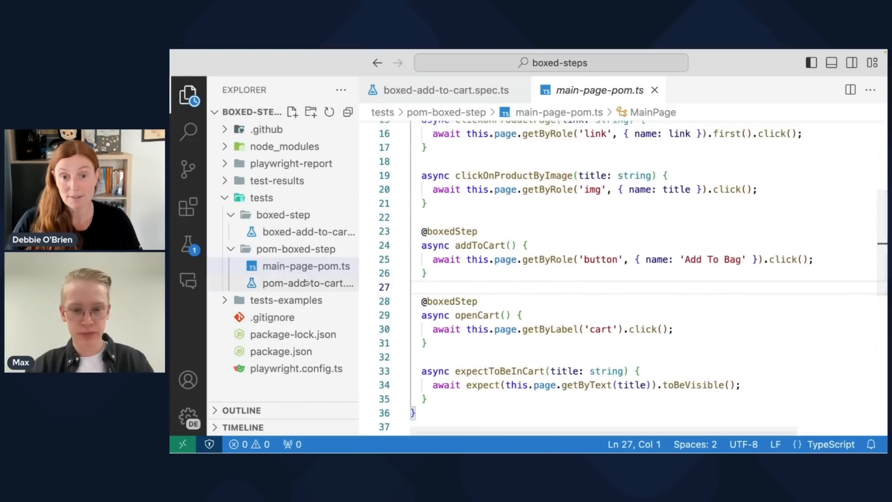
# View pom-add-to-cart.spec.ts and scroll through its addToCart/openCart tests.
pyautogui.click(304, 283)
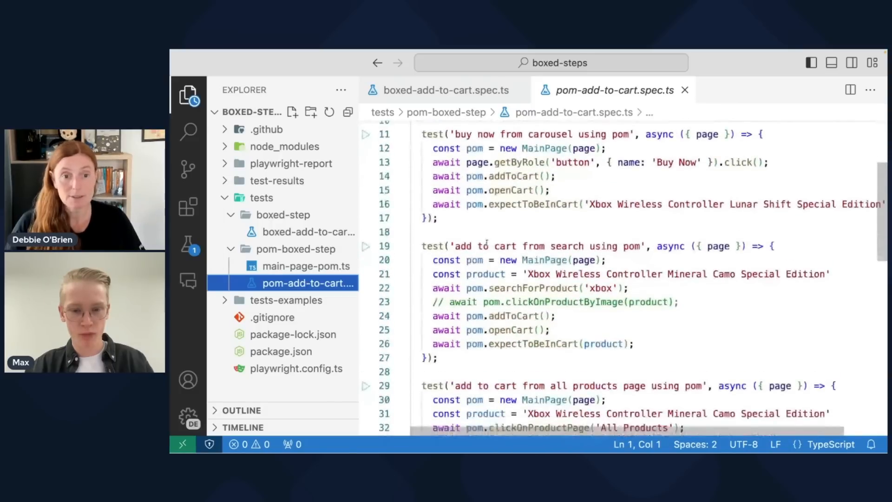
pyautogui.scroll(-3)
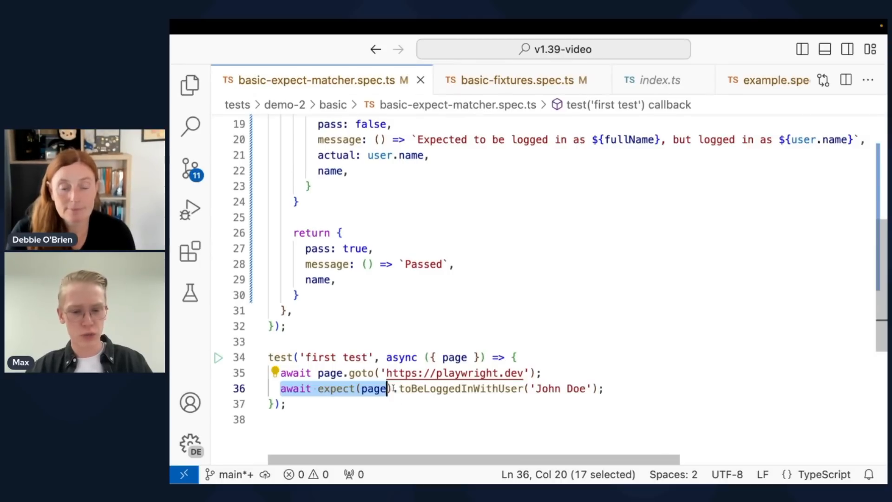
pyautogui.doubleClick(461, 388)
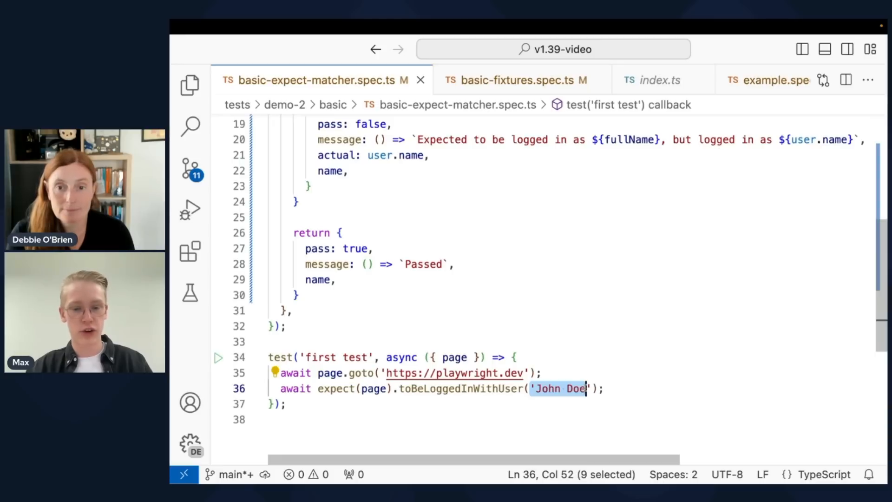
pyautogui.scroll(3)
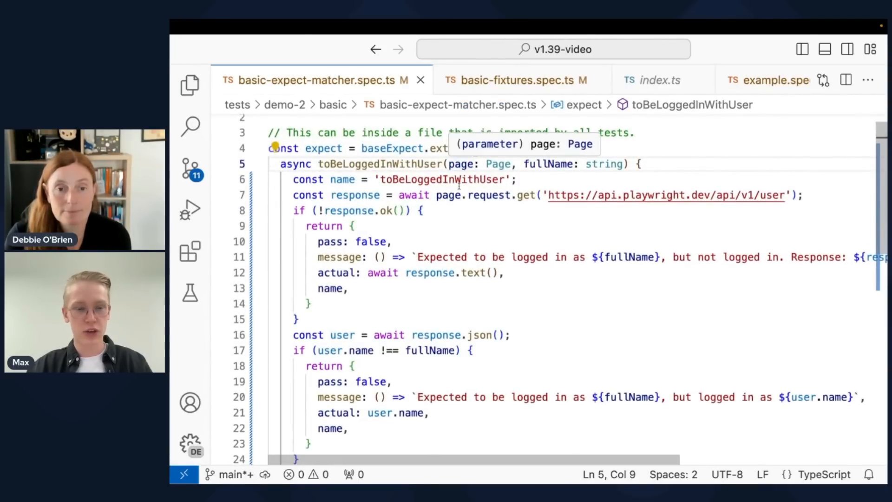
pyautogui.scroll(3)
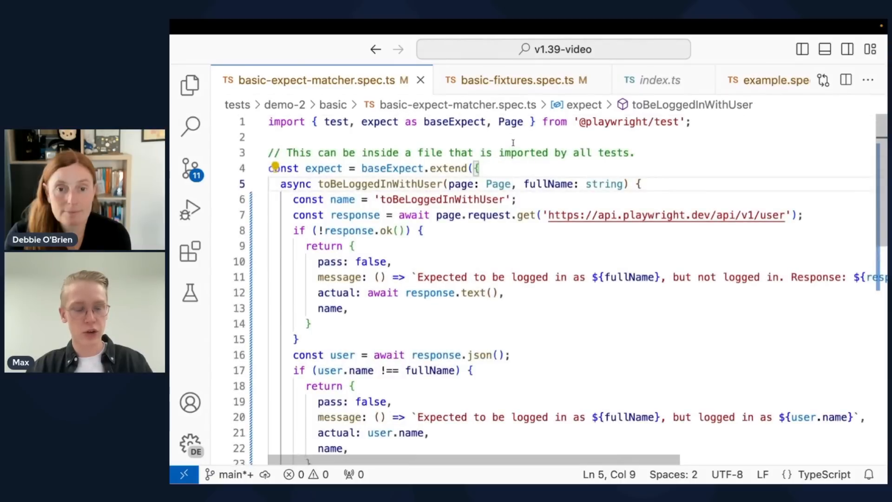
pyautogui.moveTo(380, 122)
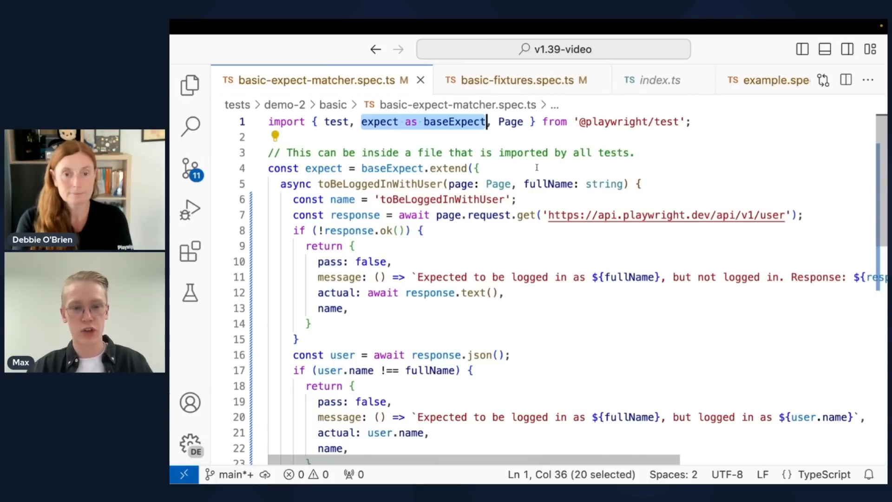
pyautogui.doubleClick(454, 121)
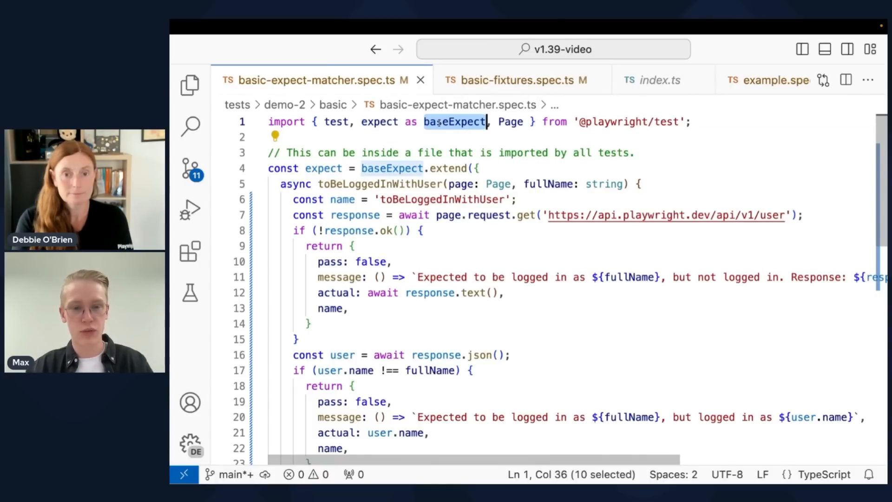
pyautogui.moveTo(391, 169)
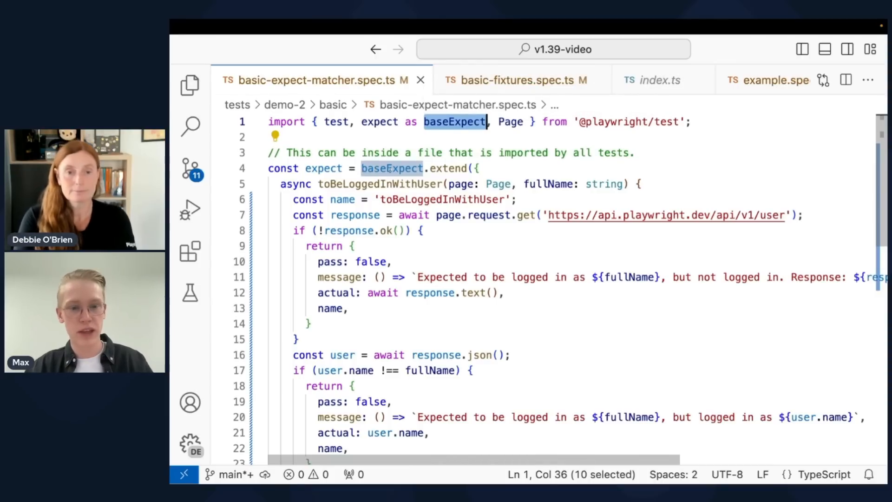
pyautogui.moveTo(455, 169)
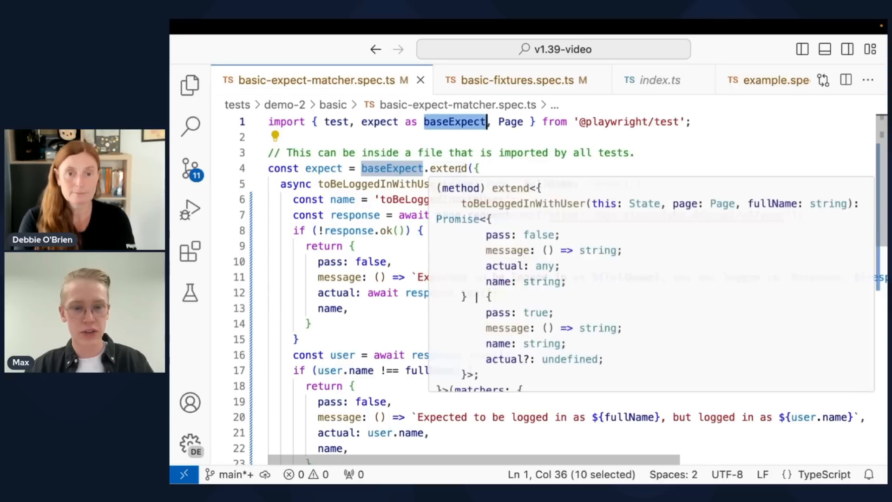
pyautogui.scroll(-3)
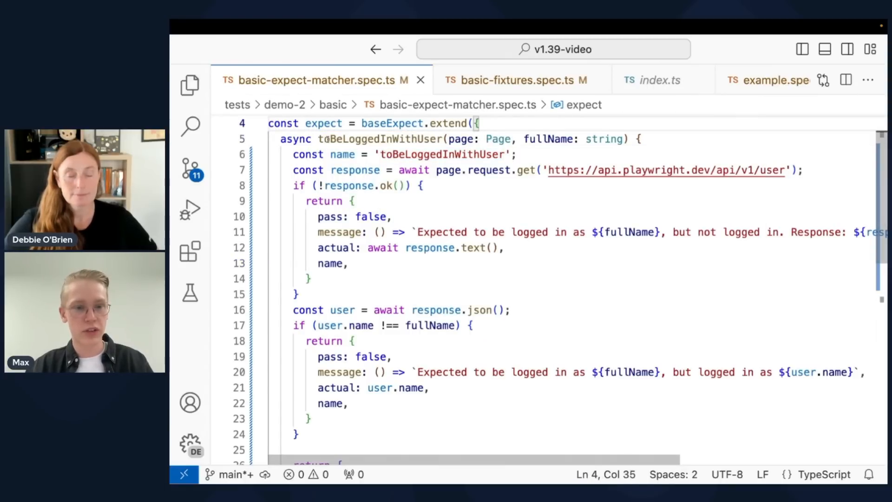
pyautogui.doubleClick(380, 138)
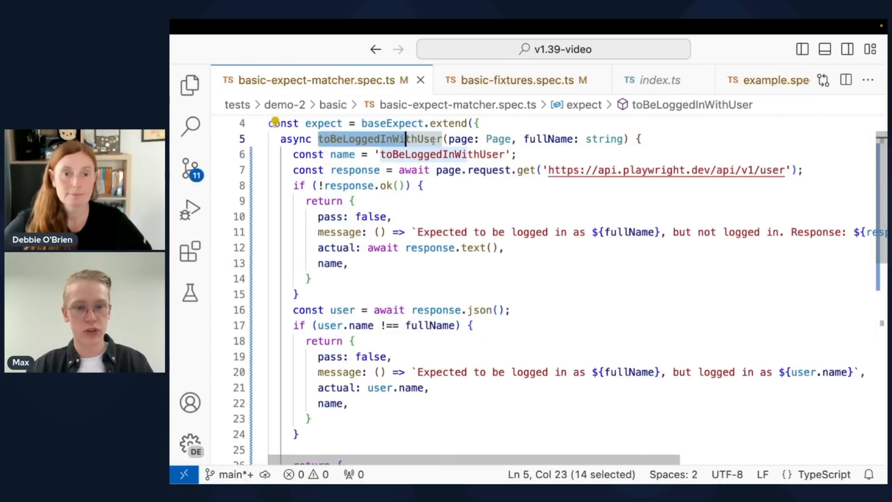
pyautogui.click(257, 138)
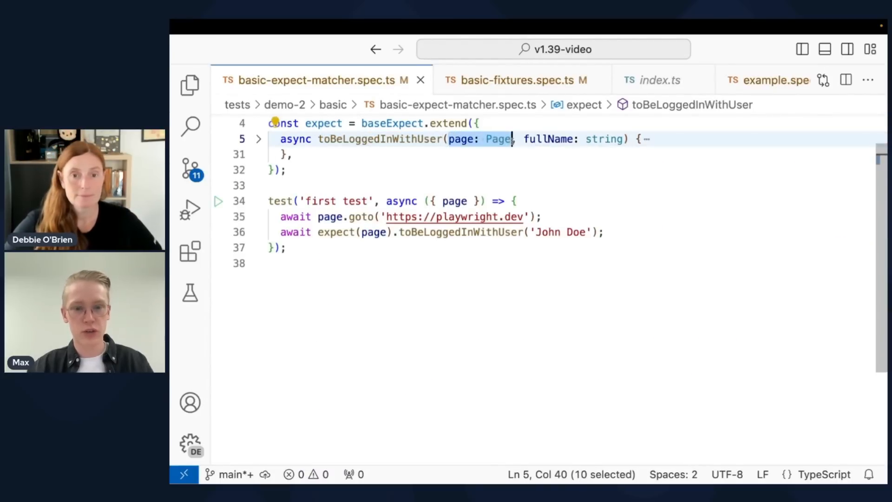
pyautogui.doubleClick(355, 232)
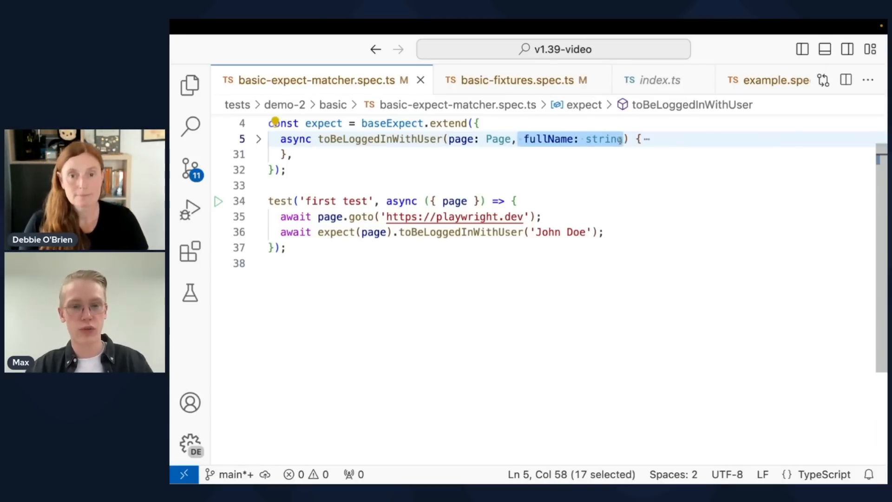
pyautogui.moveTo(190, 250)
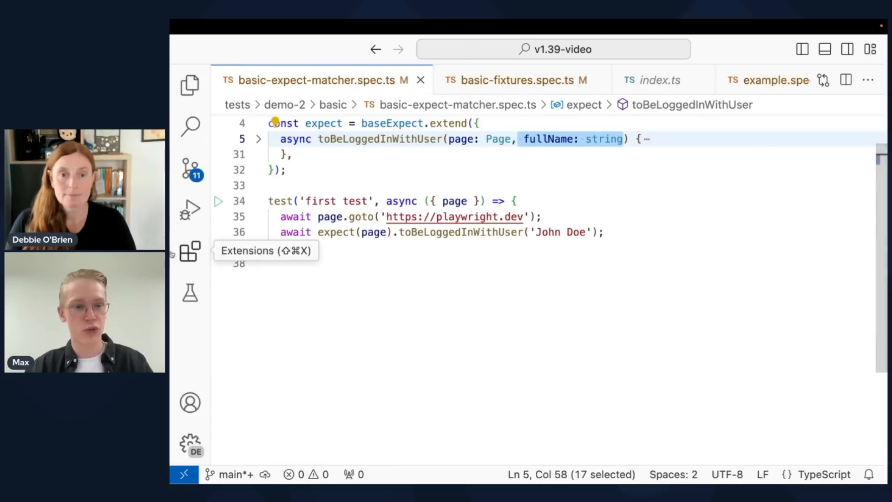
pyautogui.click(257, 138)
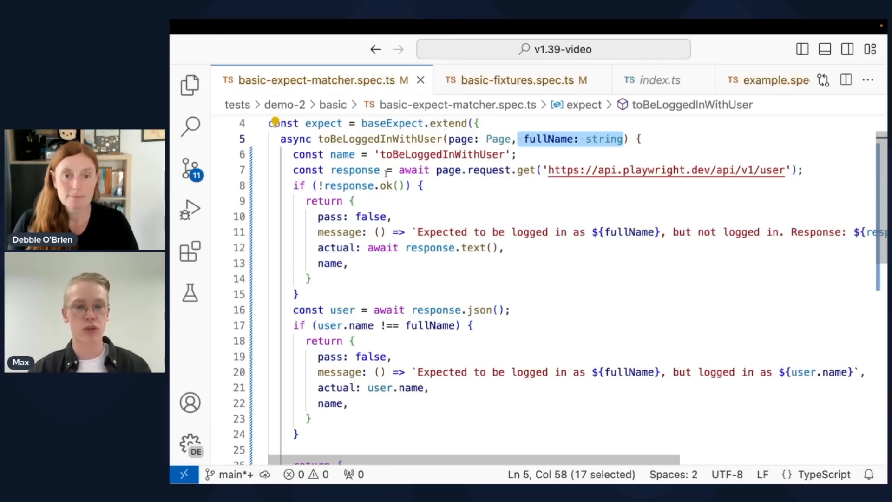
pyautogui.moveTo(387, 186)
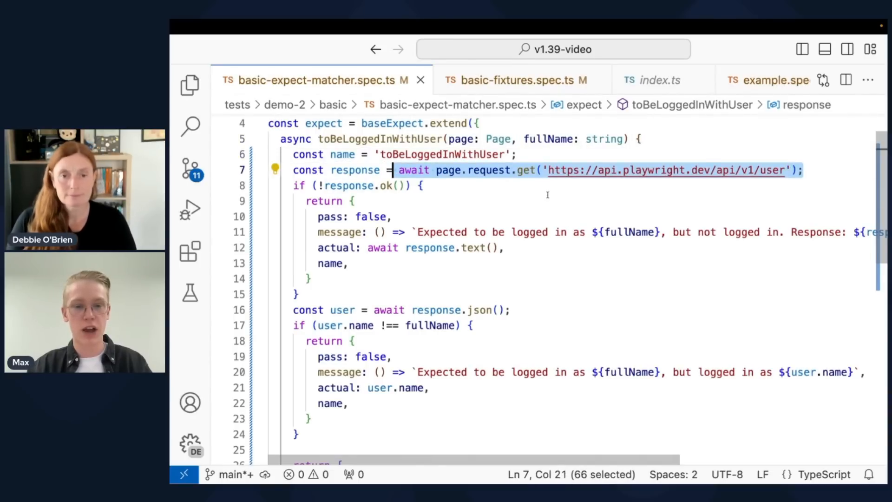
pyautogui.moveTo(289, 190)
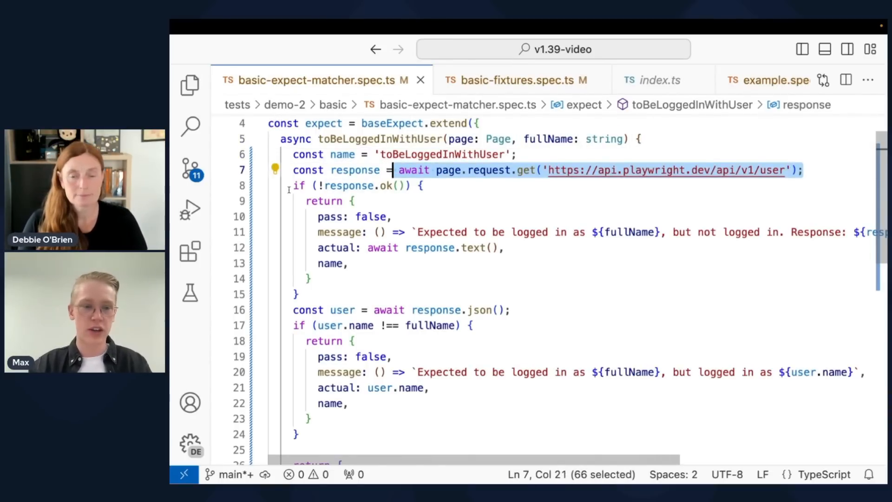
# Highlight the matcher's failure result, scroll to the top and fold the toBeLoggedInWithUser body at line 5.
pyautogui.click(313, 278)
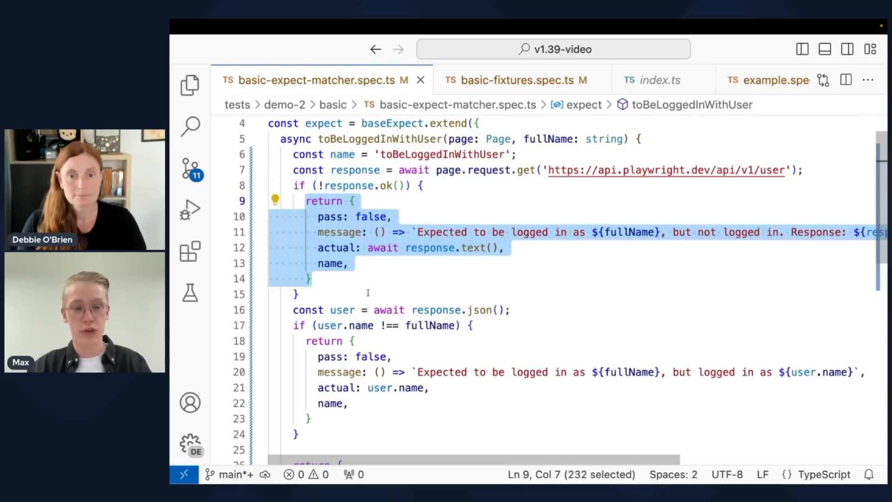
pyautogui.moveTo(347, 247)
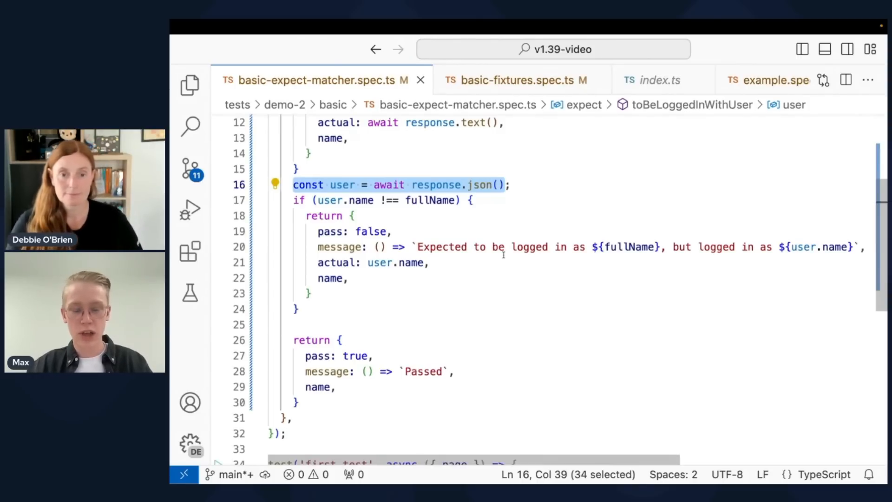
pyautogui.scroll(3)
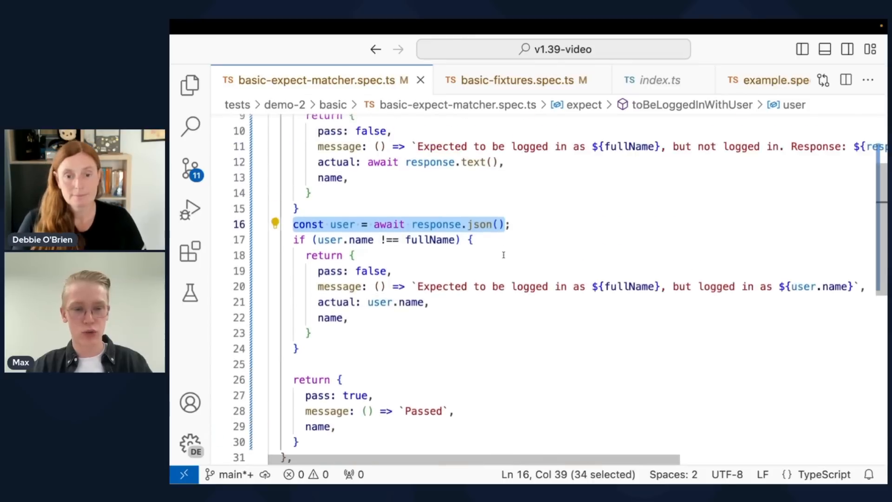
pyautogui.scroll(3)
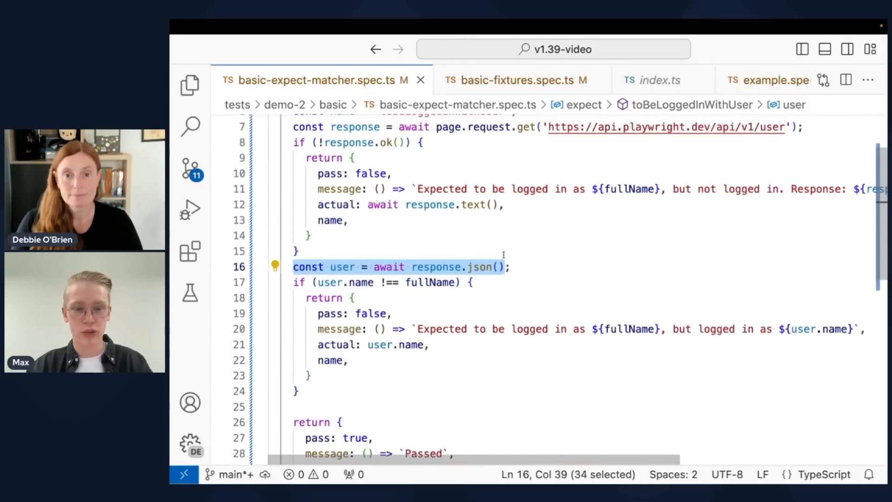
pyautogui.scroll(3)
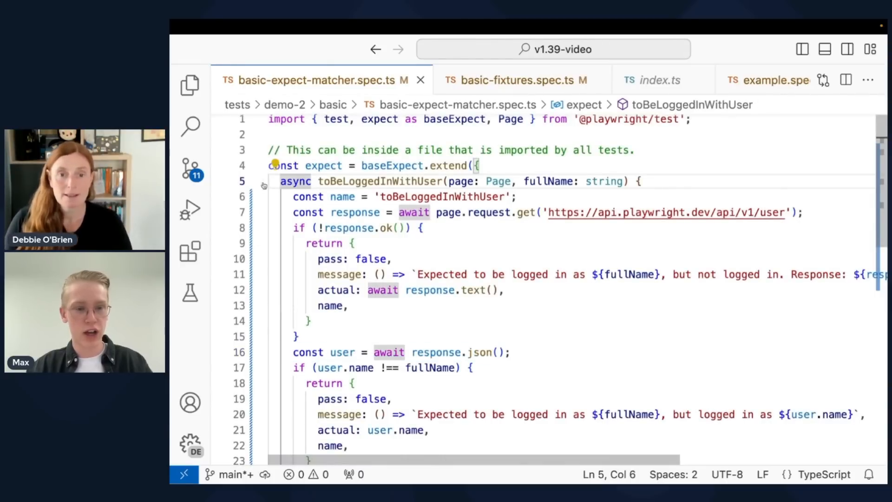
pyautogui.click(257, 182)
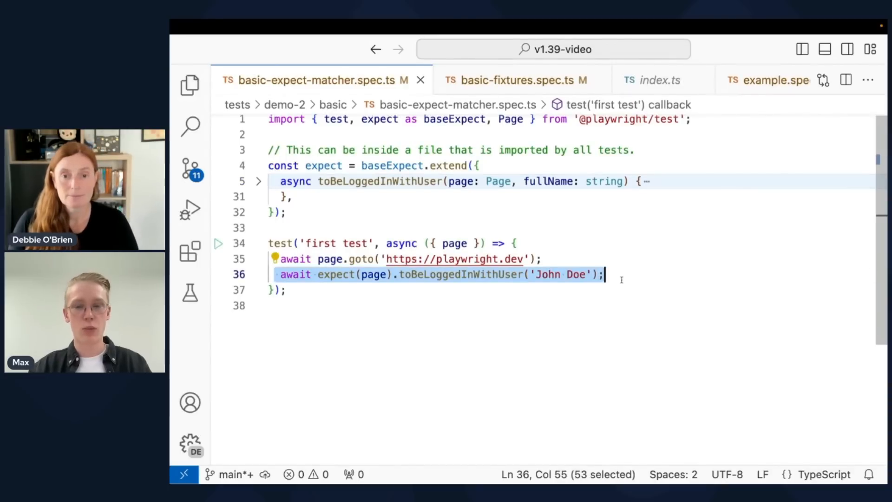
pyautogui.moveTo(189, 86)
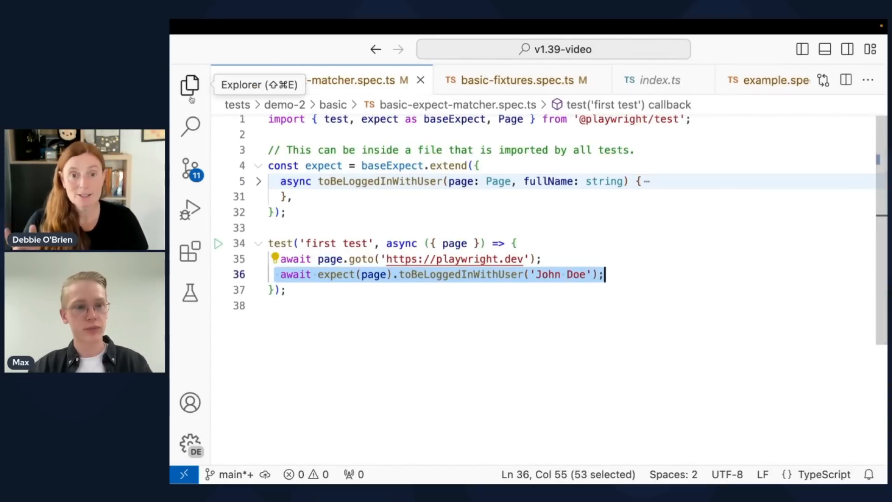
pyautogui.moveTo(359, 324)
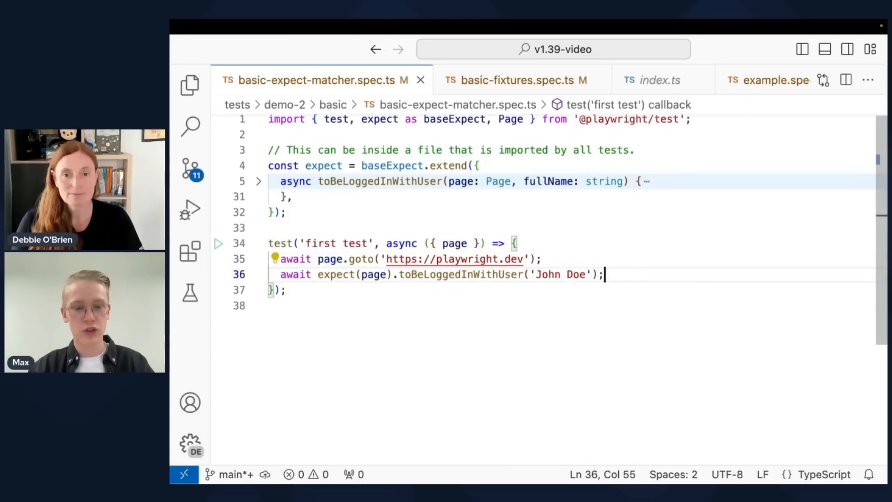
# Show the Explorer and bring up basic-fixtures.spec.ts from demo-2/basic.
pyautogui.press('Enter')
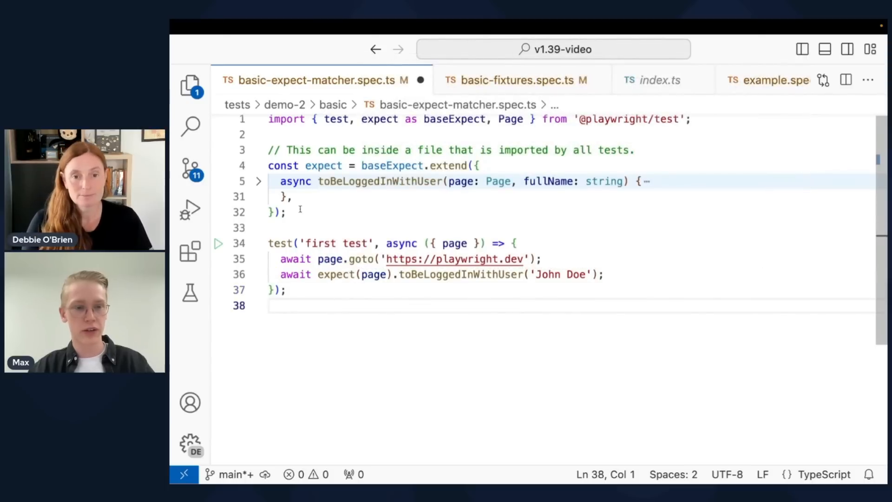
pyautogui.click(190, 85)
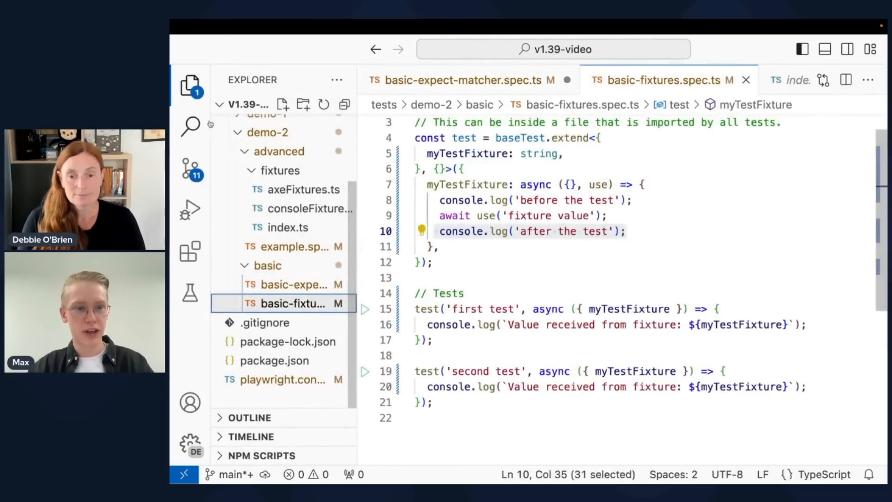
# Hide the file tree, temporarily replace the first test's myTestFixture parameter with page, then restore it.
pyautogui.click(189, 86)
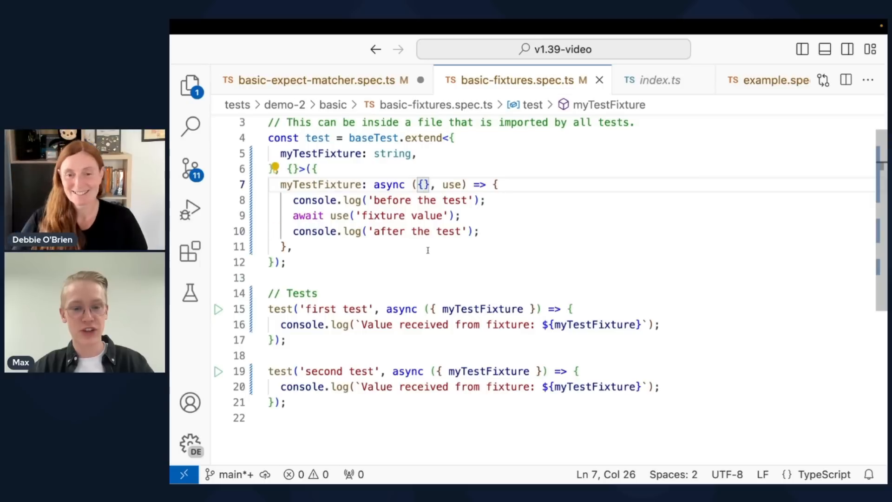
pyautogui.doubleClick(482, 309)
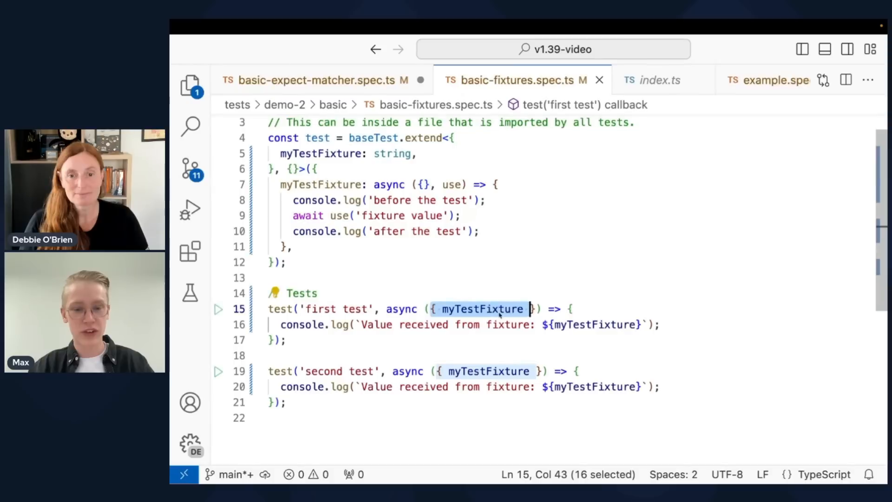
pyautogui.write('page')
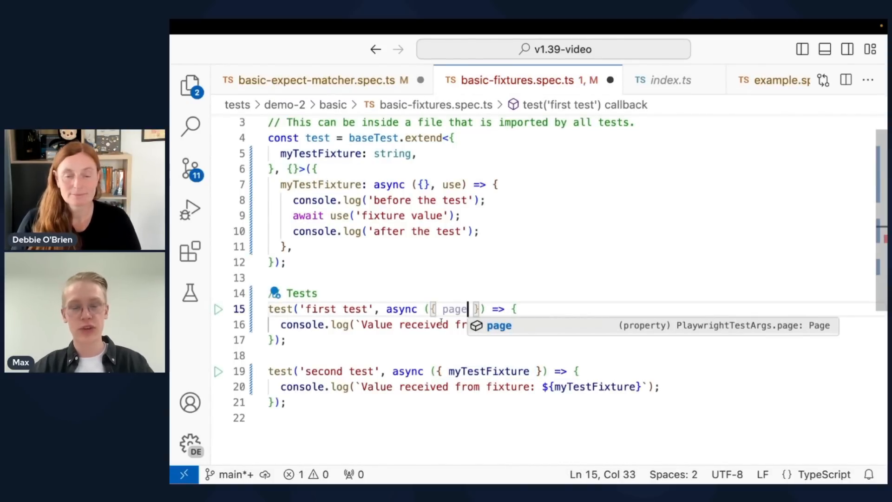
pyautogui.write('myTestFixture')
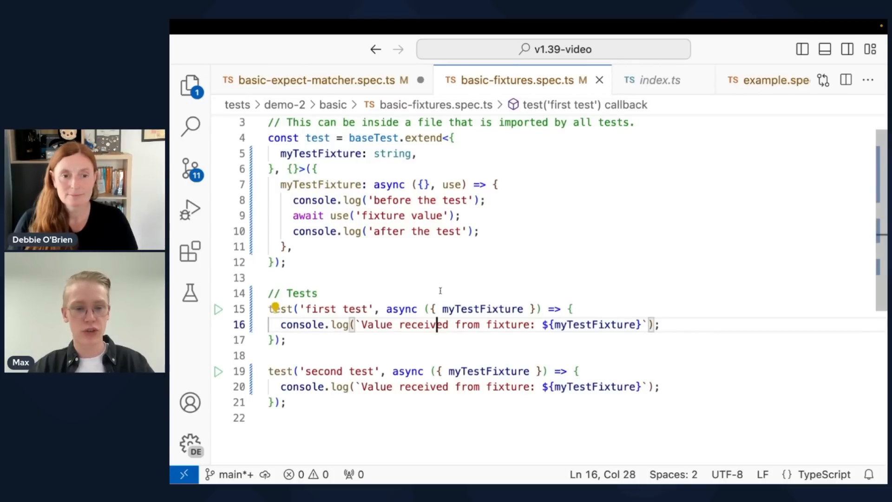
pyautogui.scroll(3)
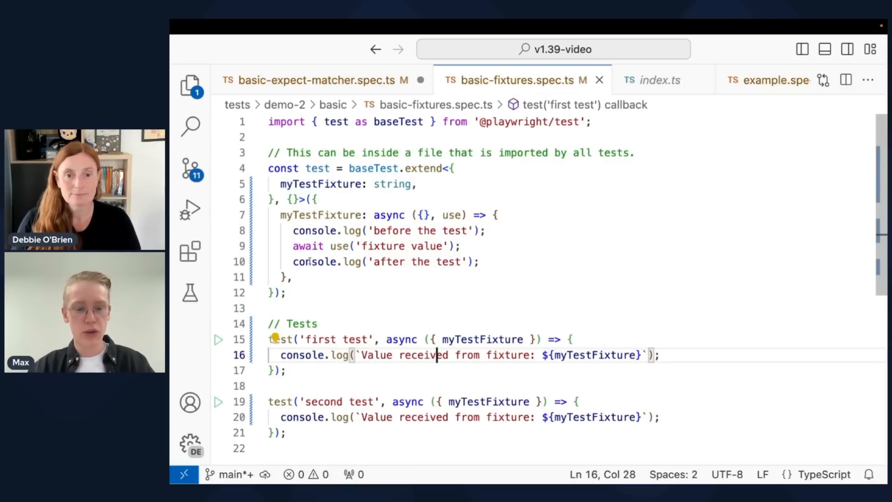
pyautogui.click(289, 293)
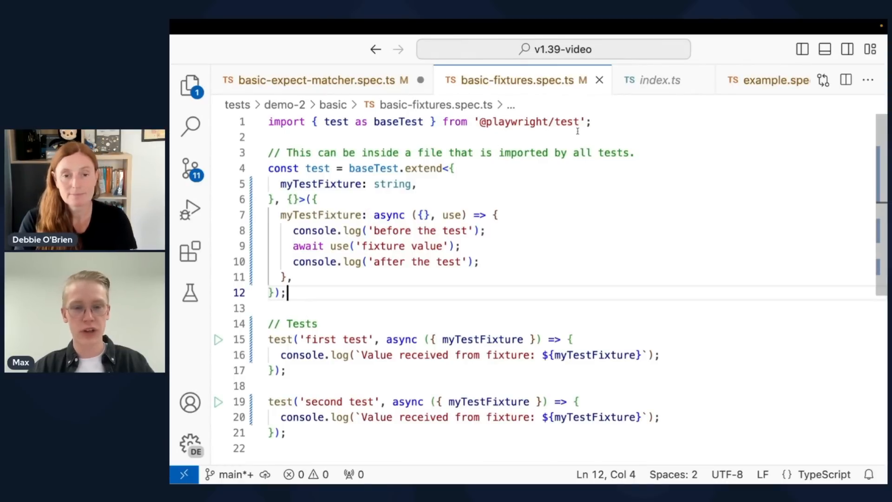
pyautogui.click(324, 121)
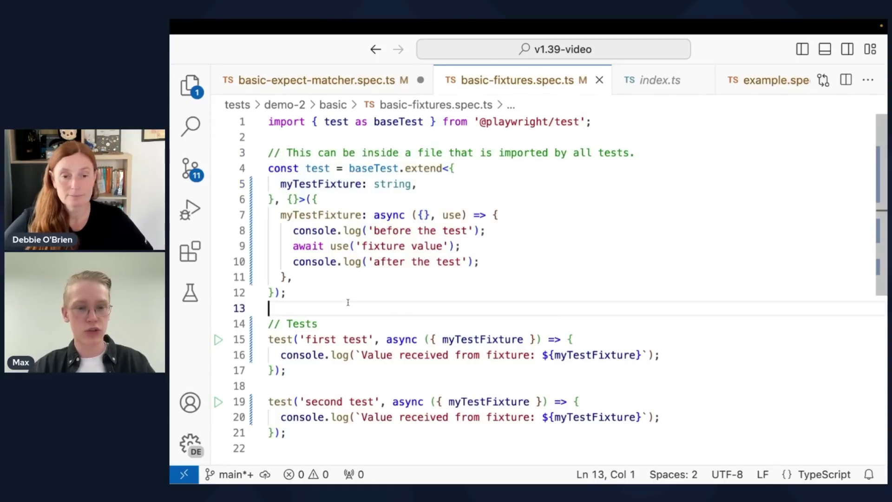
pyautogui.doubleClick(391, 184)
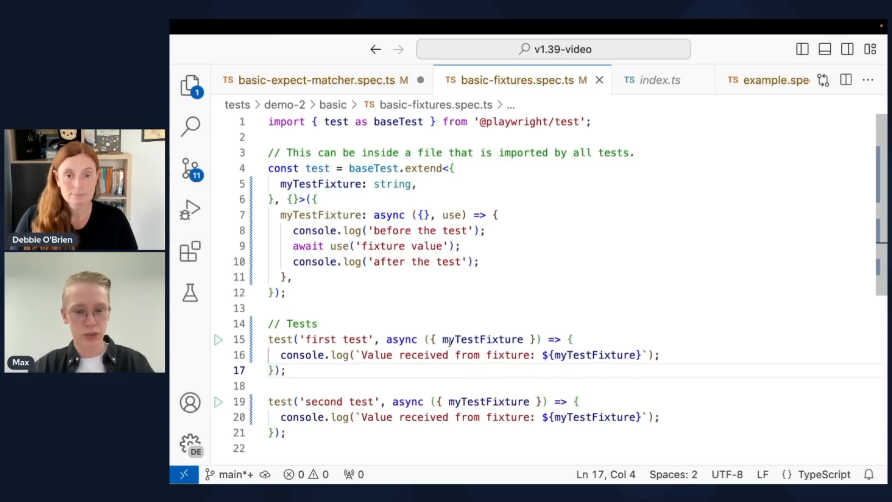
pyautogui.moveTo(577, 354)
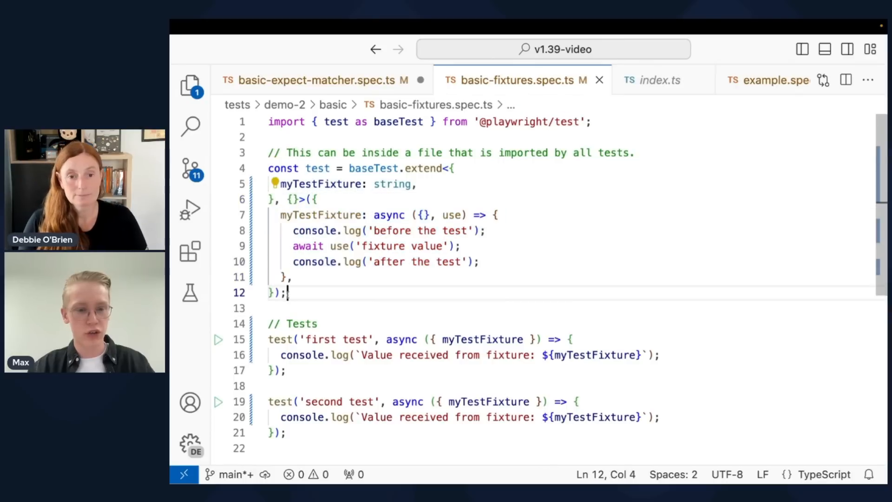
pyautogui.doubleClick(321, 215)
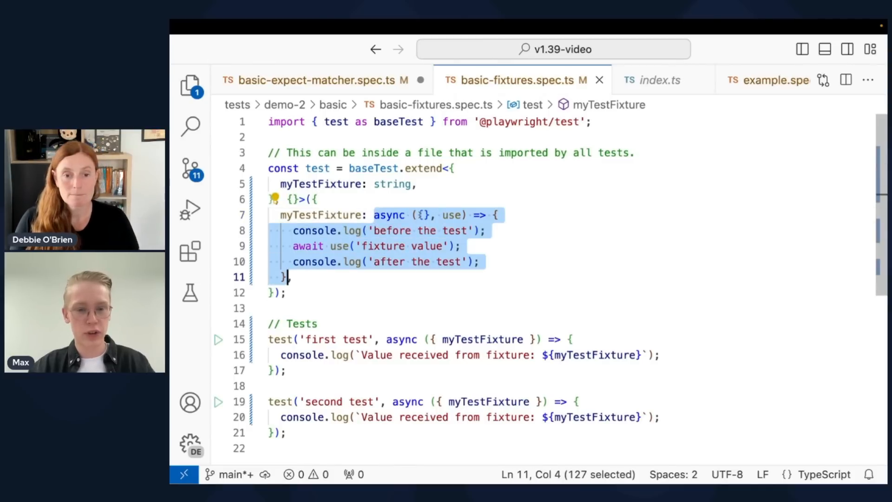
pyautogui.click(424, 215)
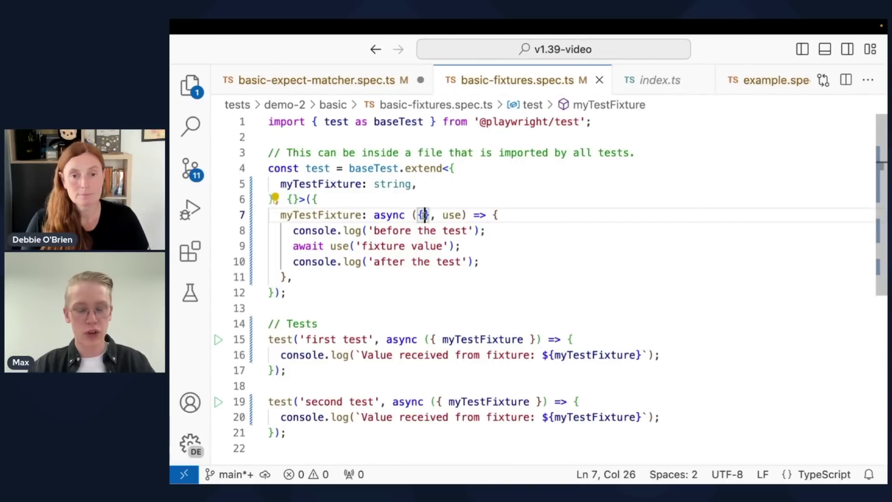
pyautogui.write('page, context')
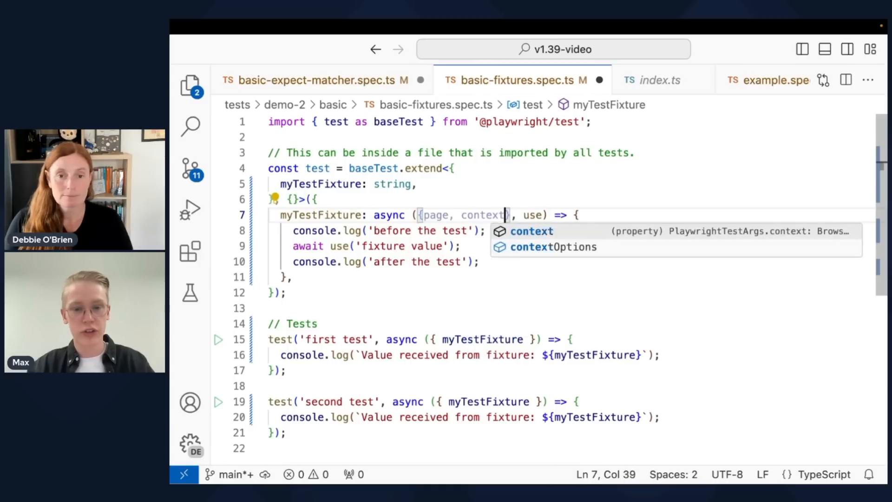
pyautogui.write(', request')
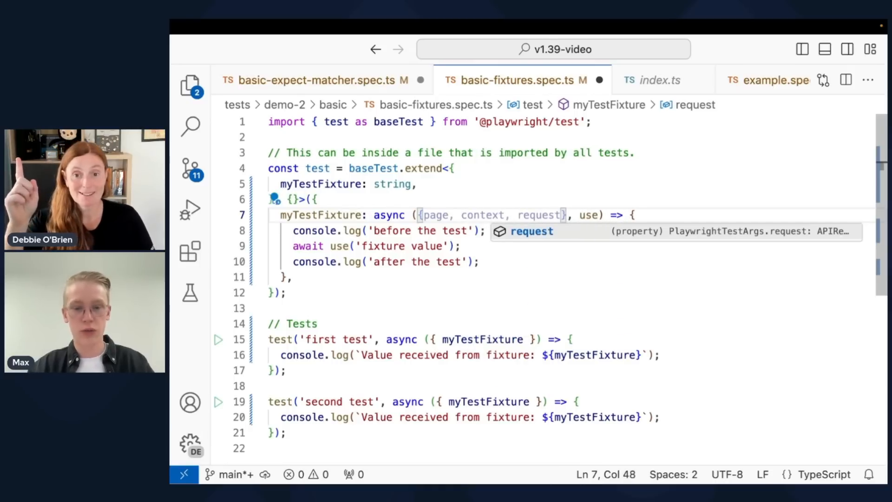
pyautogui.write(', is')
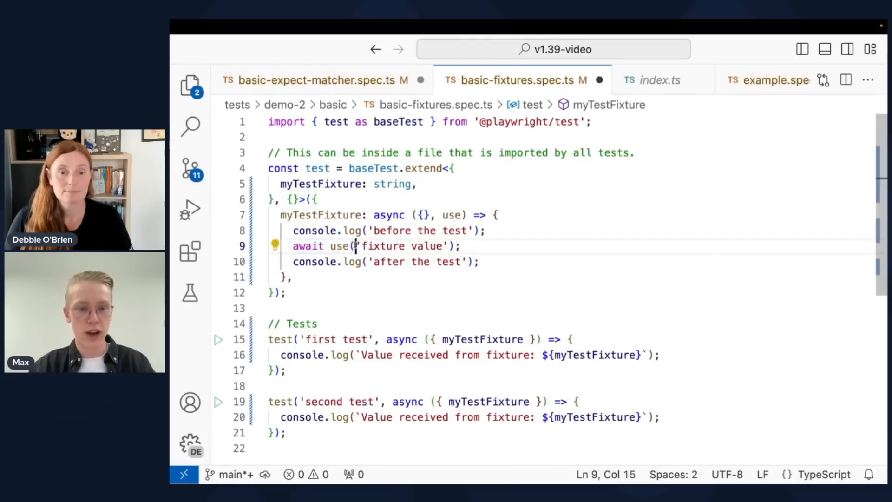
pyautogui.doubleClick(403, 246)
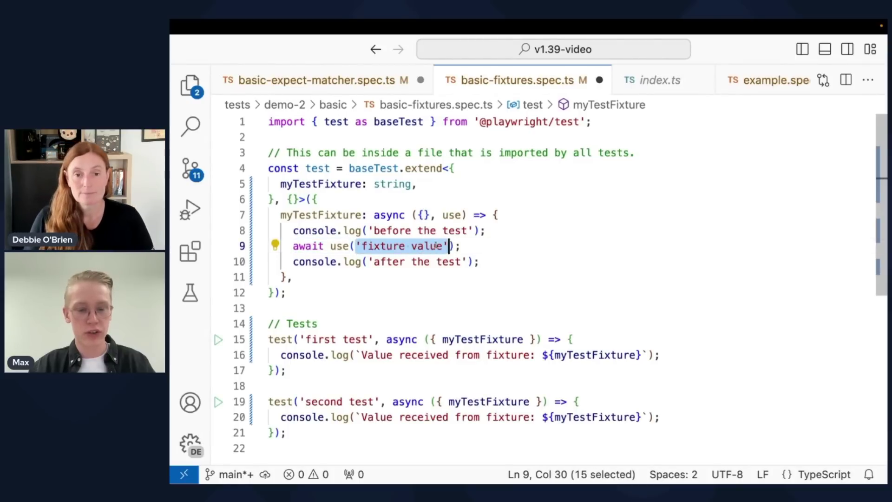
pyautogui.moveTo(480, 245)
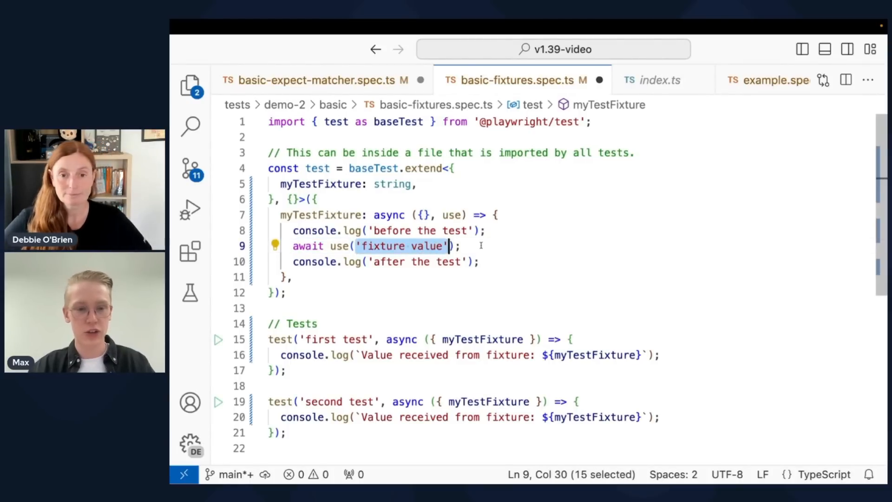
pyautogui.doubleClick(391, 184)
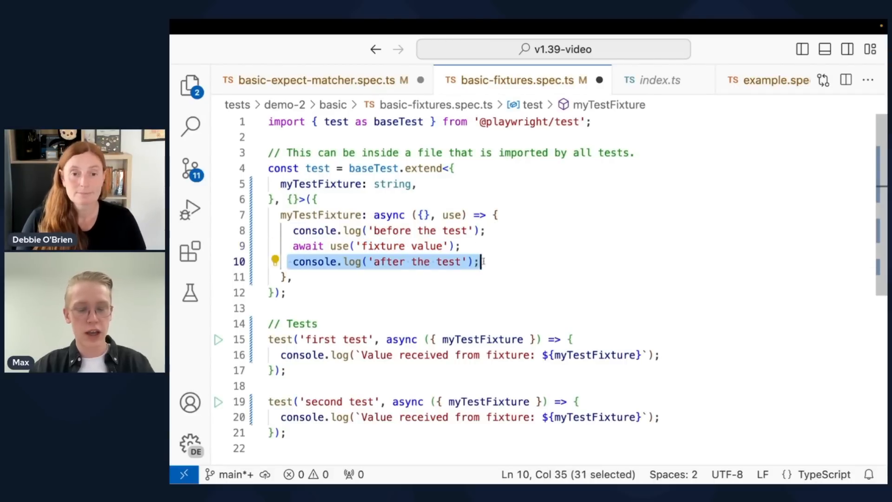
pyautogui.moveTo(358, 261)
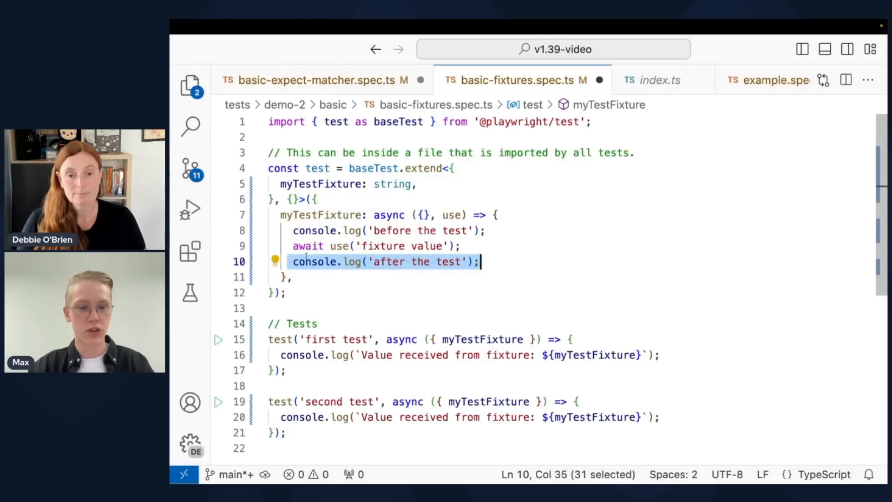
pyautogui.moveTo(315, 262)
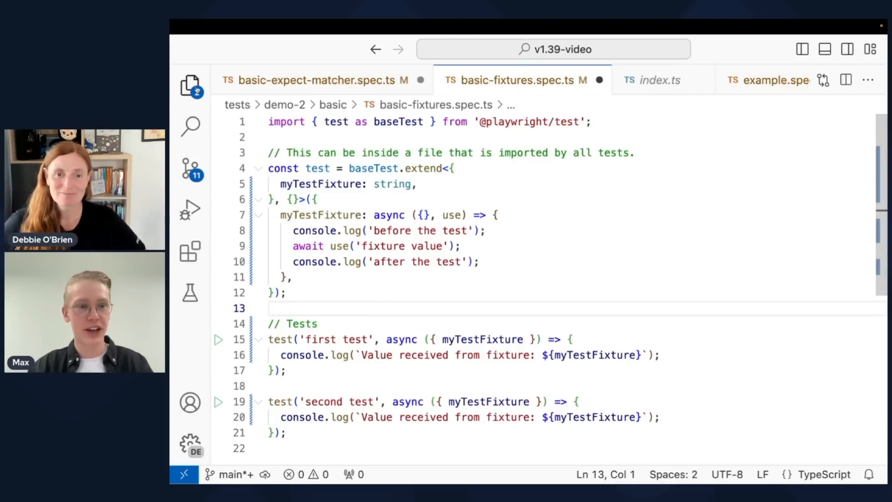
# View axeFixtures.ts, walking through its axeBuilder fixture and toHaveNoAxeViolations matcher, then show the Explorer.
pyautogui.click(191, 86)
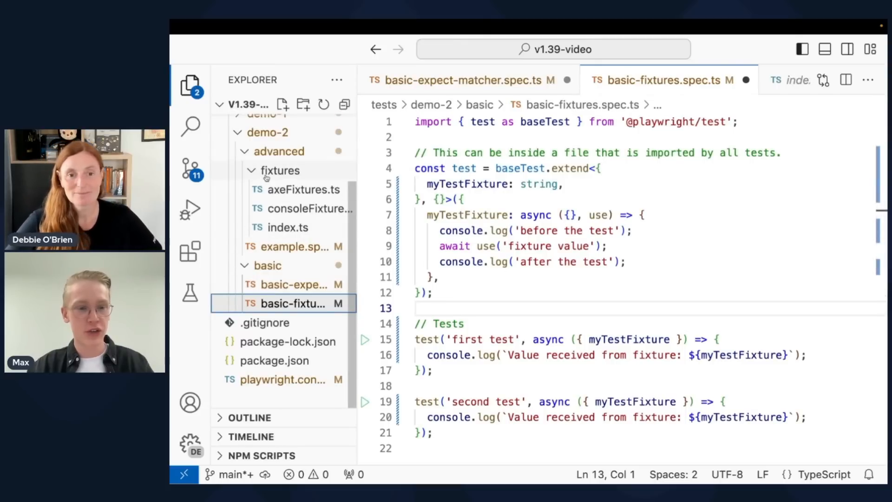
pyautogui.click(303, 189)
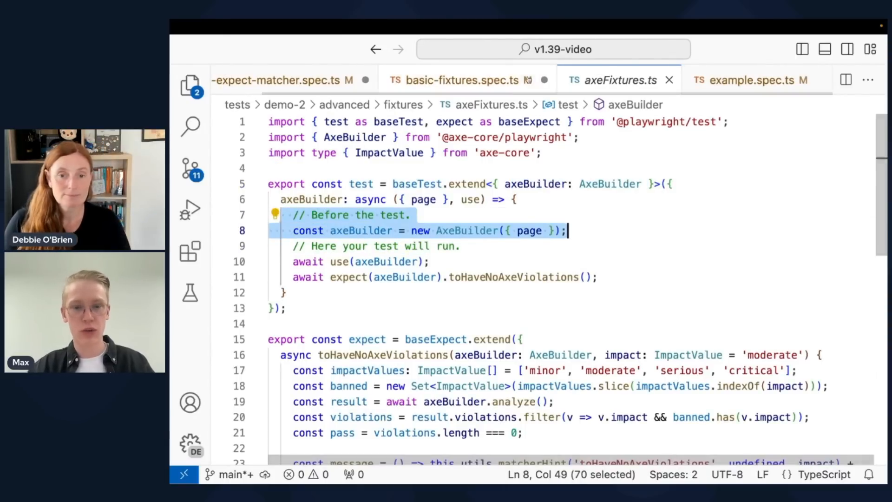
pyautogui.click(354, 168)
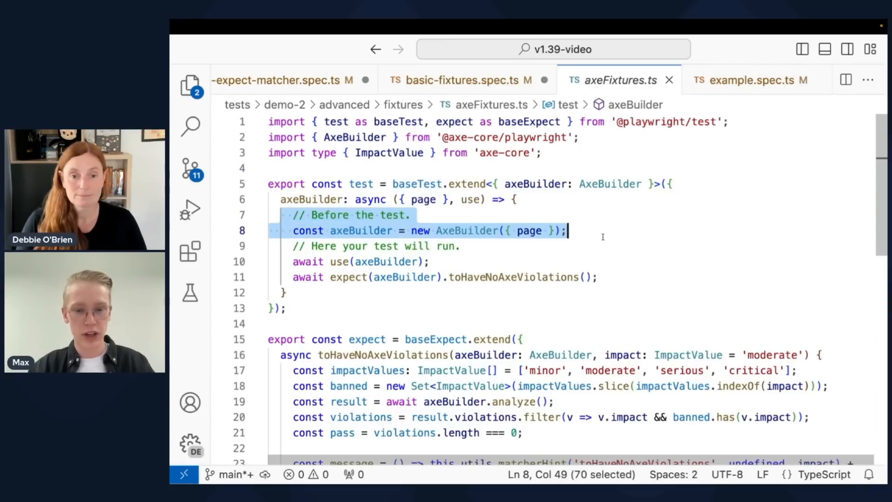
pyautogui.doubleClick(529, 231)
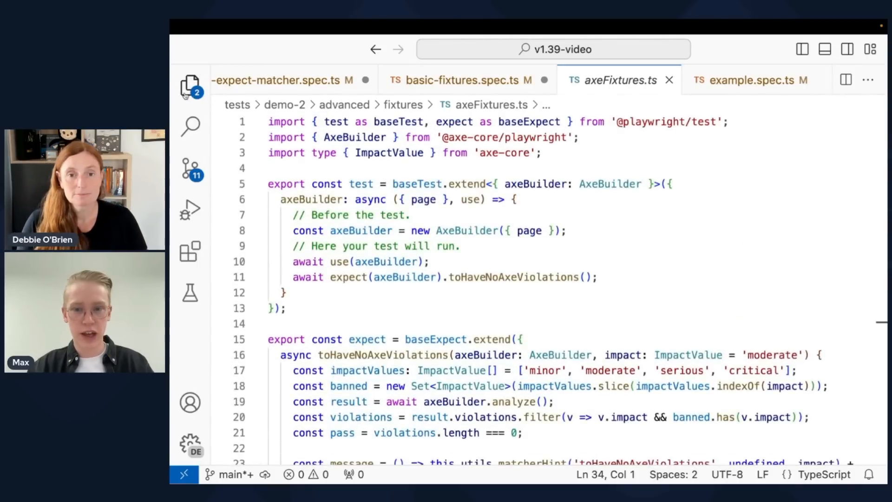
pyautogui.click(189, 85)
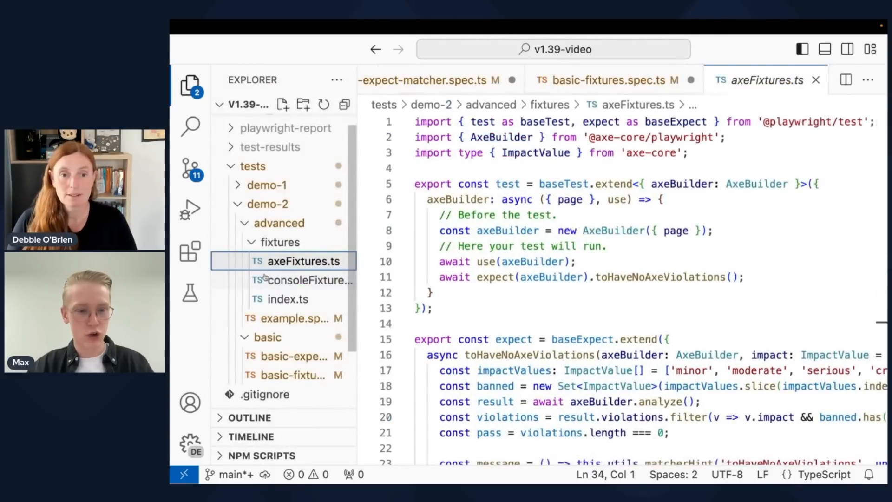
# View consoleFixtures.ts, marking await use(pageConsole) and scrolling through the toHaveNoConsoleErrors matcher, then show the Explorer.
pyautogui.click(303, 280)
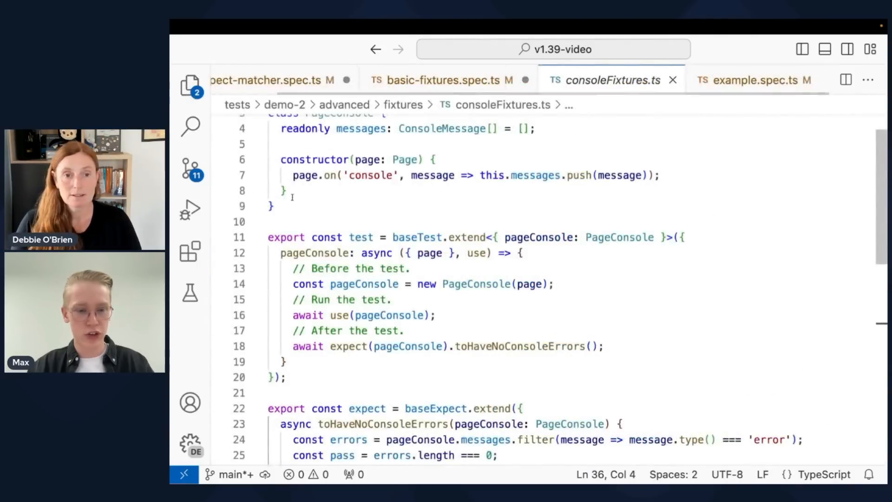
pyautogui.scroll(3)
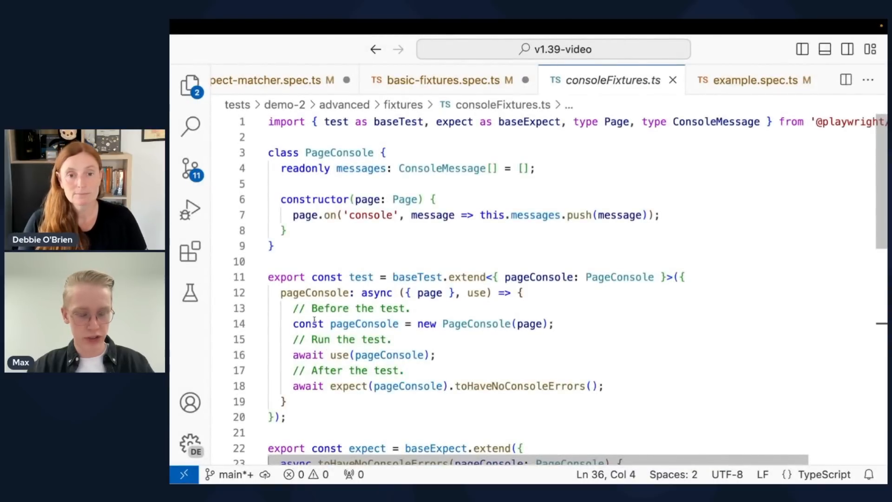
pyautogui.moveTo(476, 324)
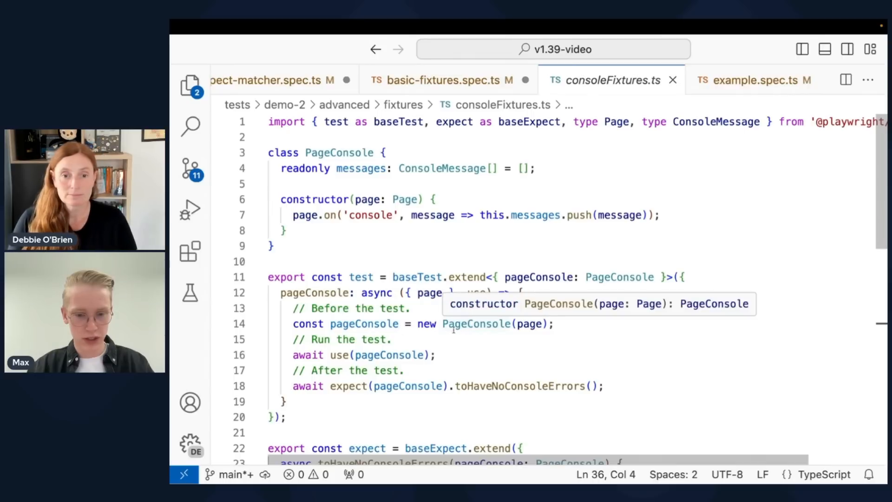
pyautogui.doubleClick(455, 323)
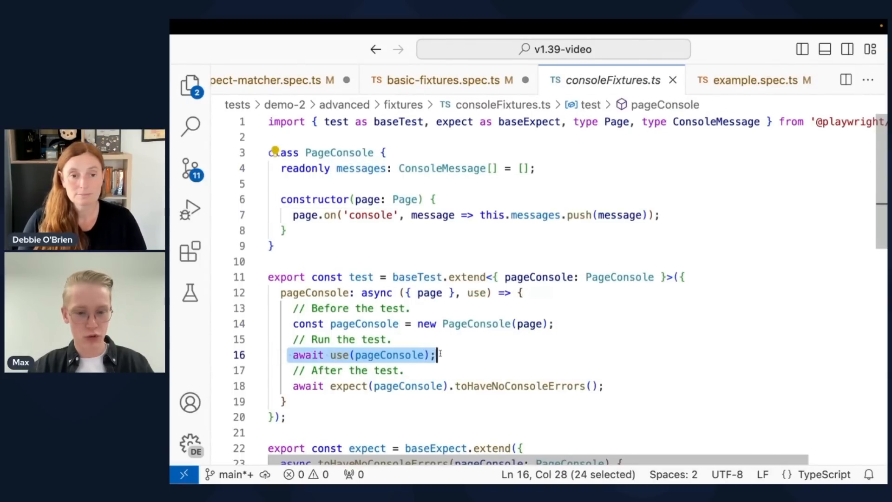
pyautogui.scroll(-3)
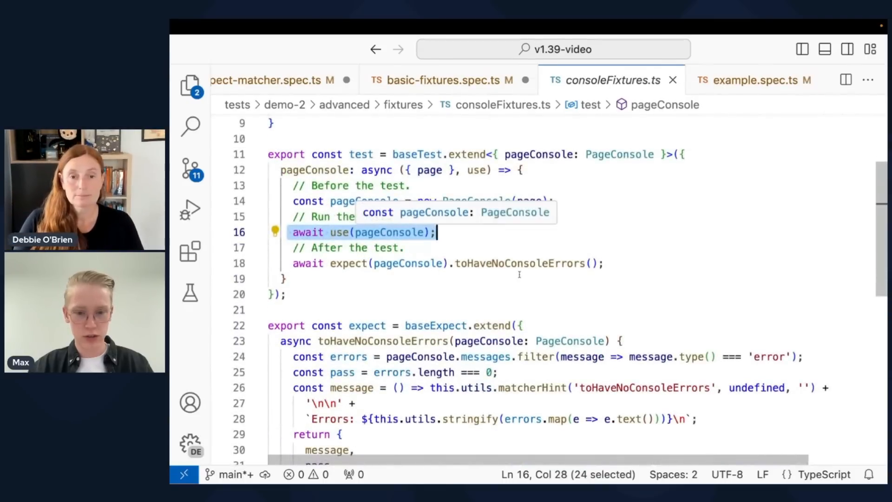
pyautogui.scroll(-3)
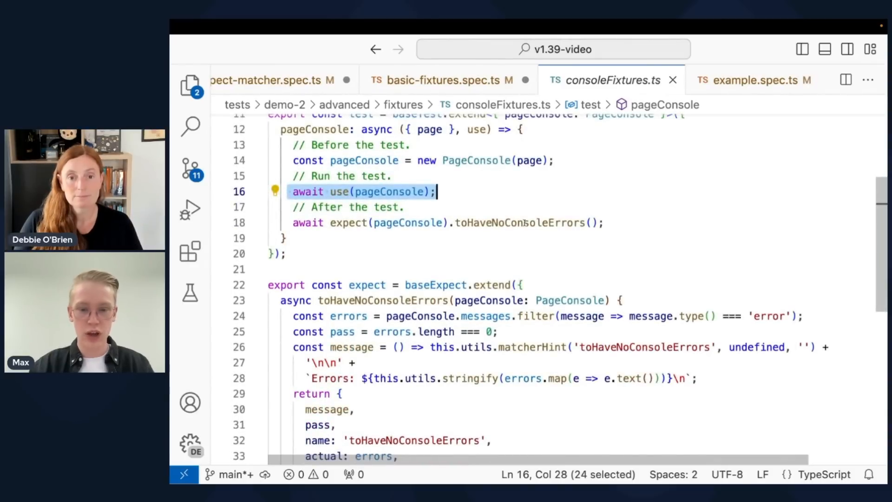
pyautogui.scroll(-3)
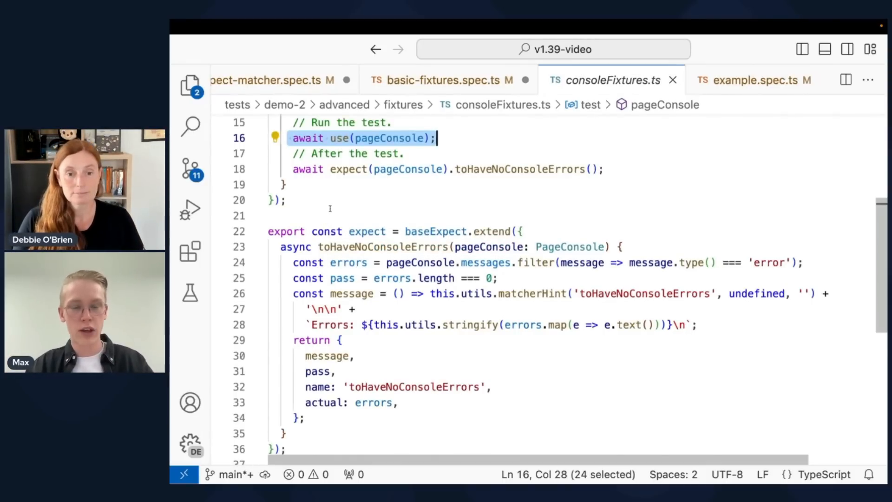
pyautogui.click(190, 86)
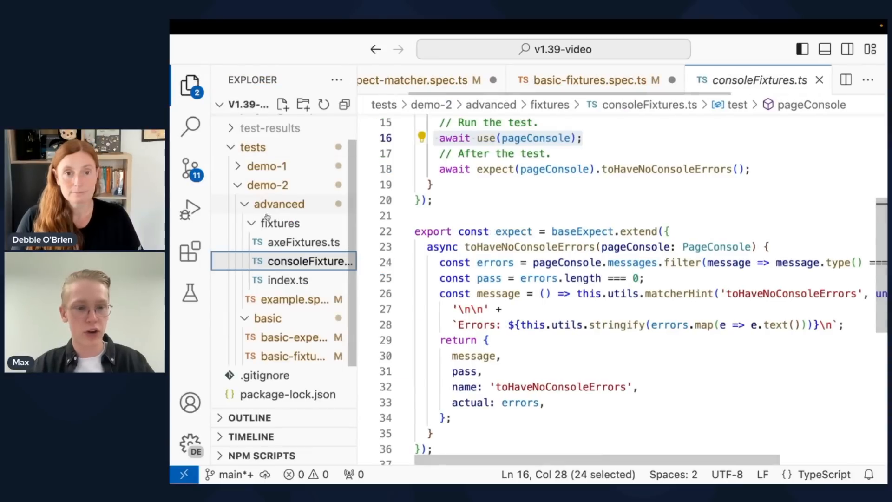
pyautogui.moveTo(304, 262)
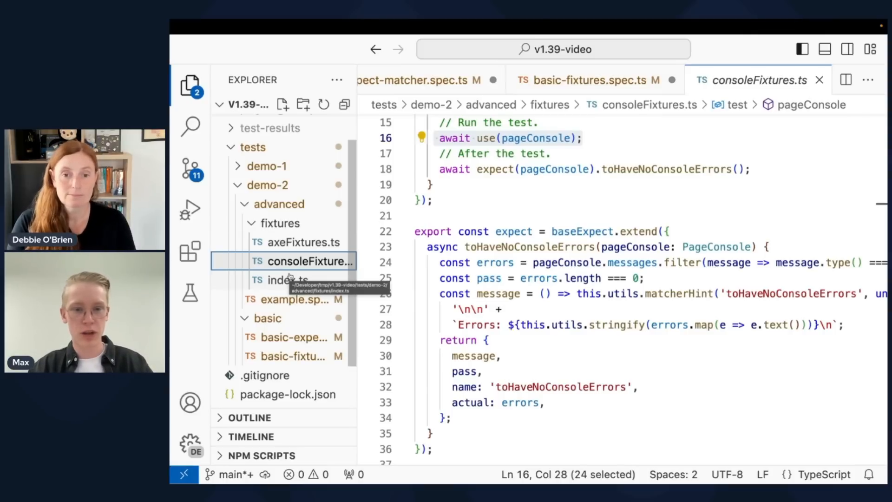
# View index.ts full-width and highlight the consoleFixtures import beside the mergeTests/mergeExpects lines.
pyautogui.click(287, 279)
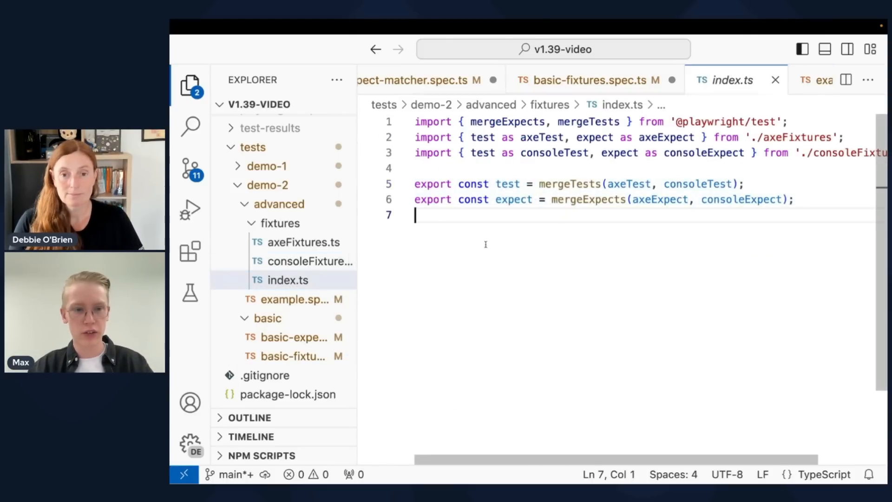
pyautogui.click(189, 86)
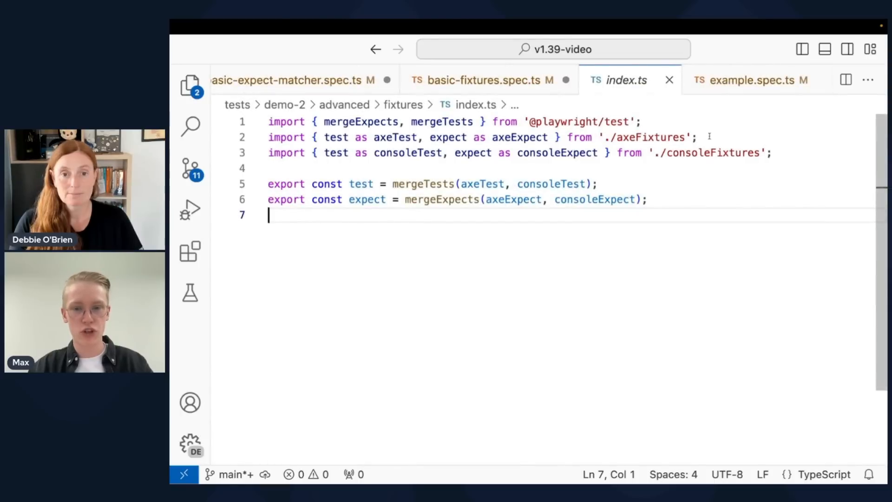
pyautogui.click(697, 138)
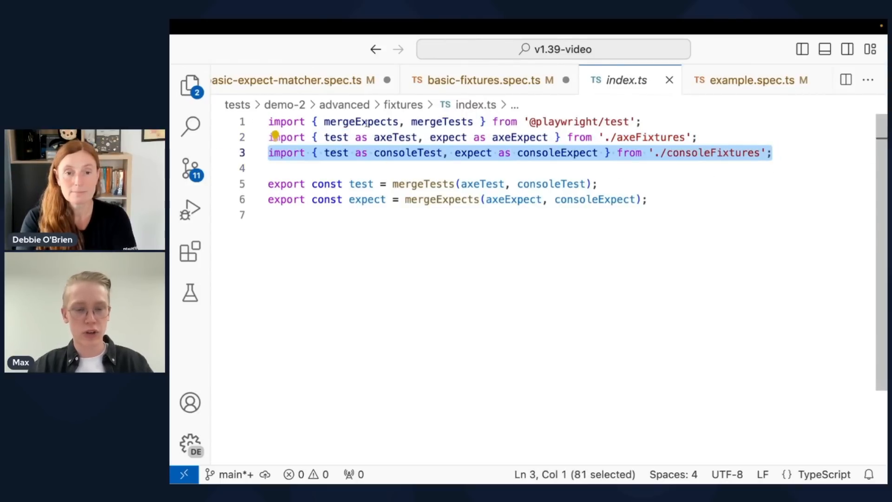
pyautogui.moveTo(361, 121)
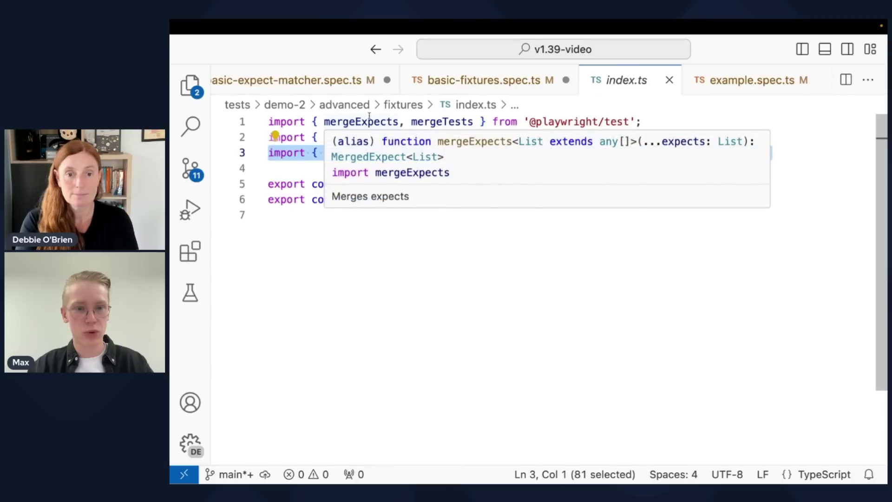
pyautogui.moveTo(442, 121)
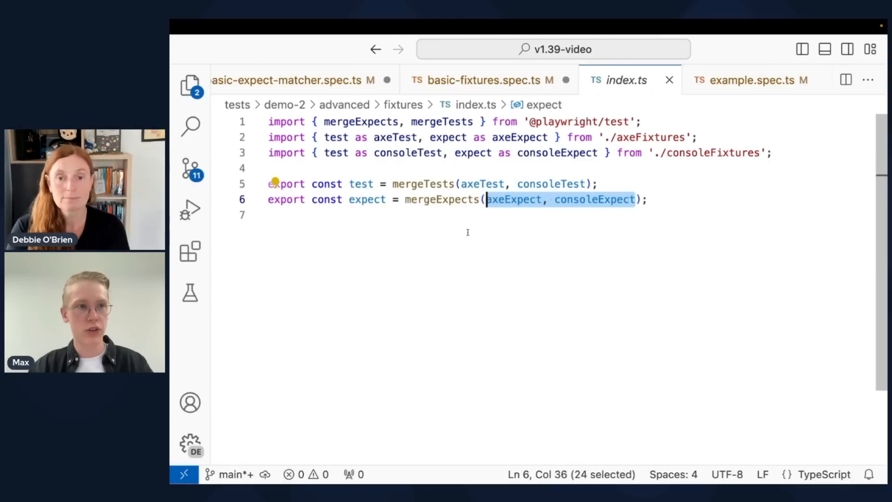
pyautogui.moveTo(367, 199)
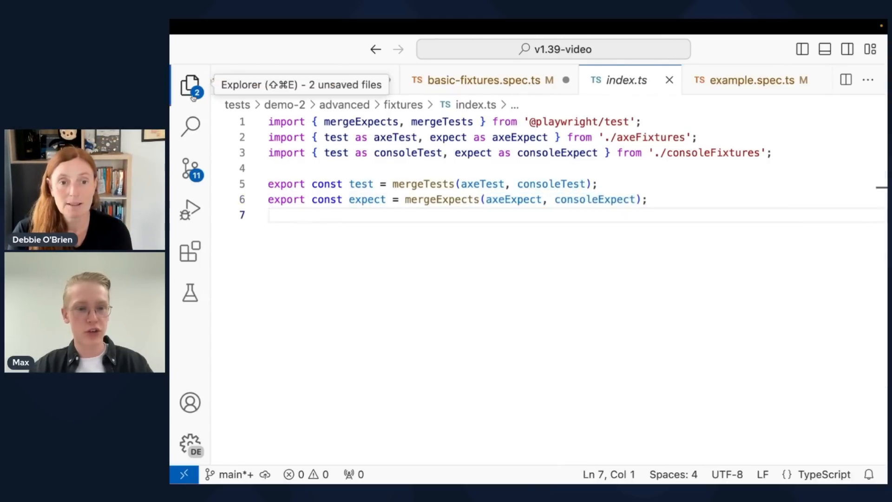
# Edit the has title test's fixture parameters in example.spec.ts, ending with axeBuilder restored.
pyautogui.click(189, 86)
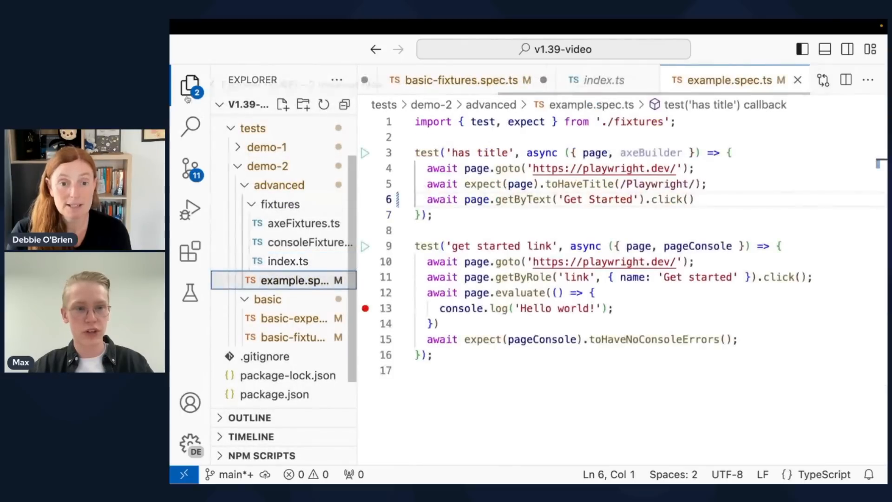
pyautogui.click(189, 85)
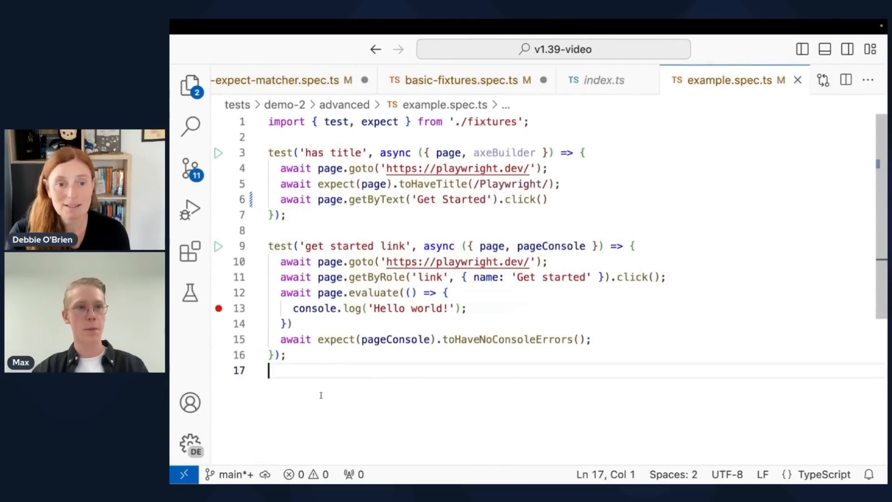
pyautogui.write('e')
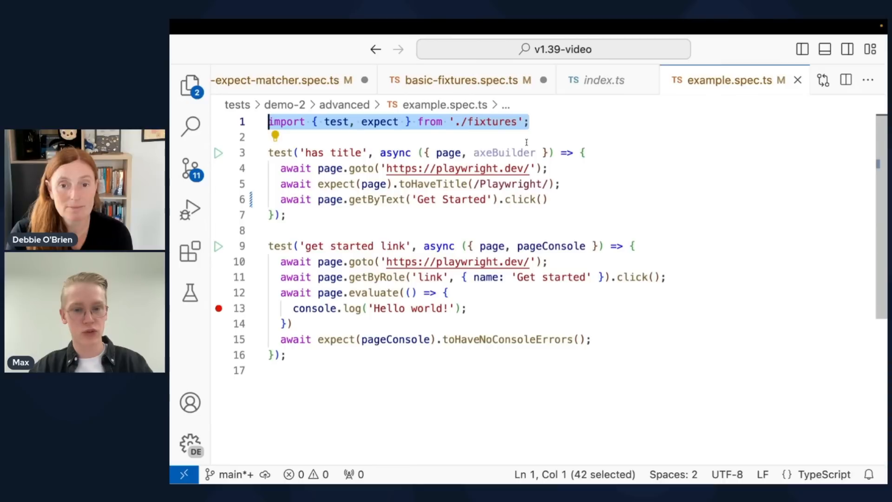
pyautogui.click(544, 152)
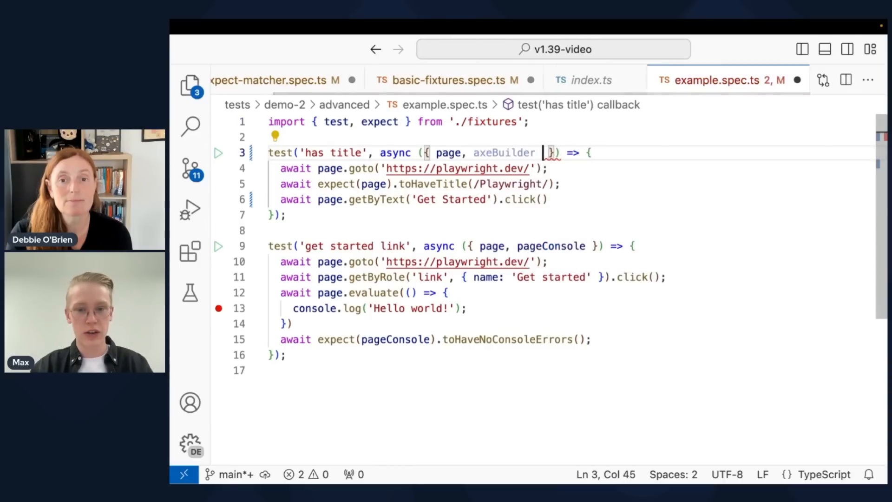
pyautogui.write(', conso')
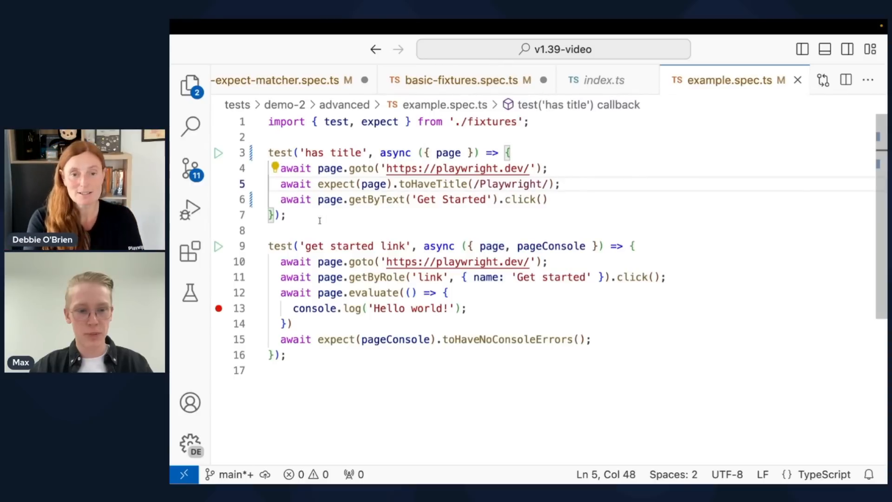
pyautogui.moveTo(550, 246)
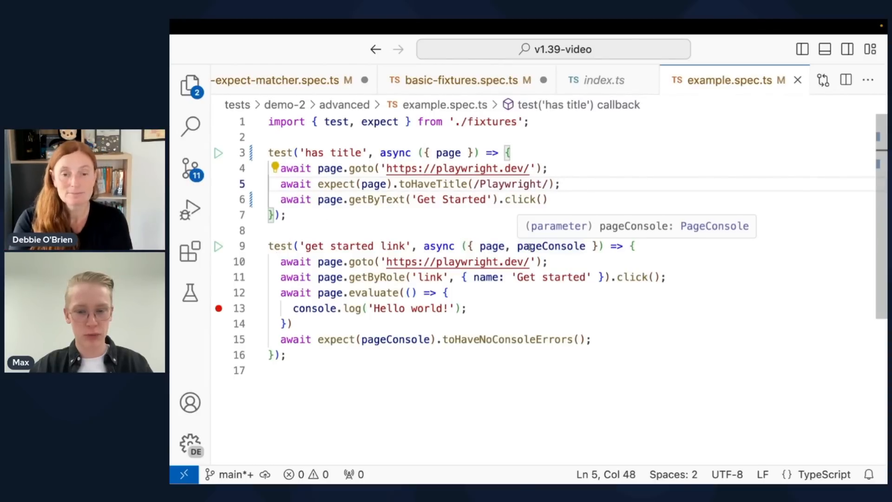
pyautogui.moveTo(589, 187)
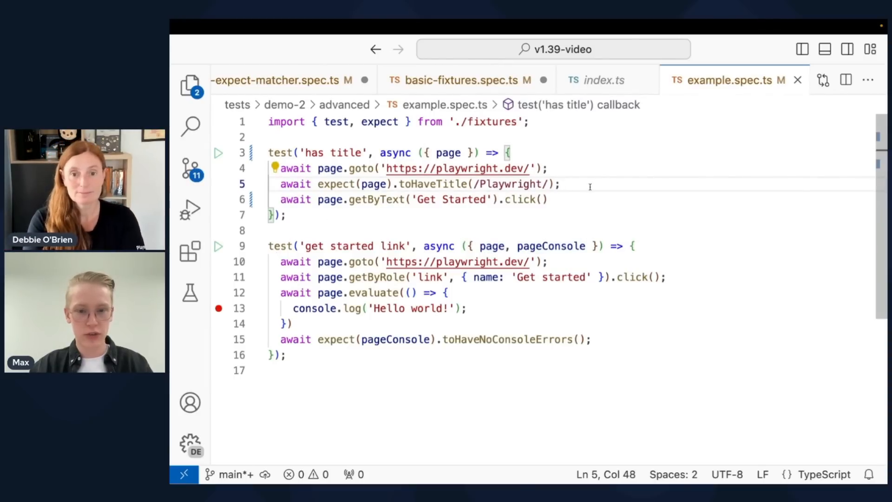
pyautogui.press('Enter')
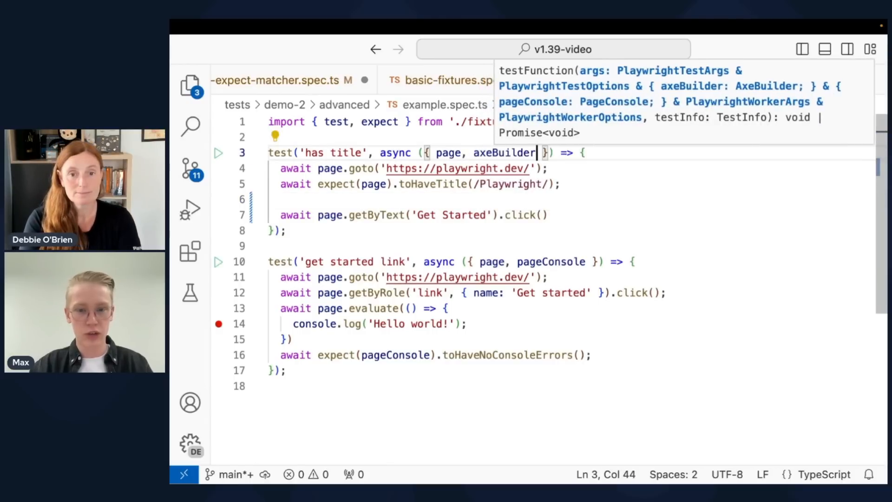
# Add await expect(axeBuilder).toHaveNoAxeViolations() inside the has title test.
pyautogui.write('await')
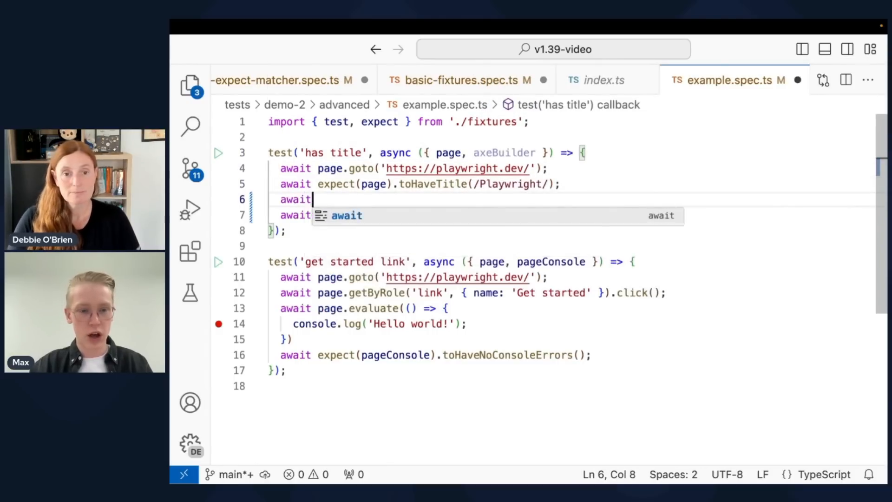
pyautogui.write('expect(ax')
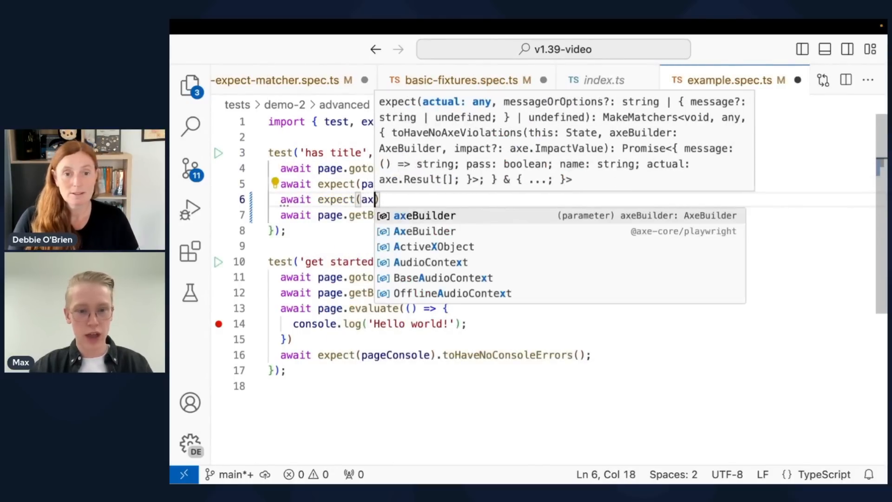
pyautogui.write('.tohave')
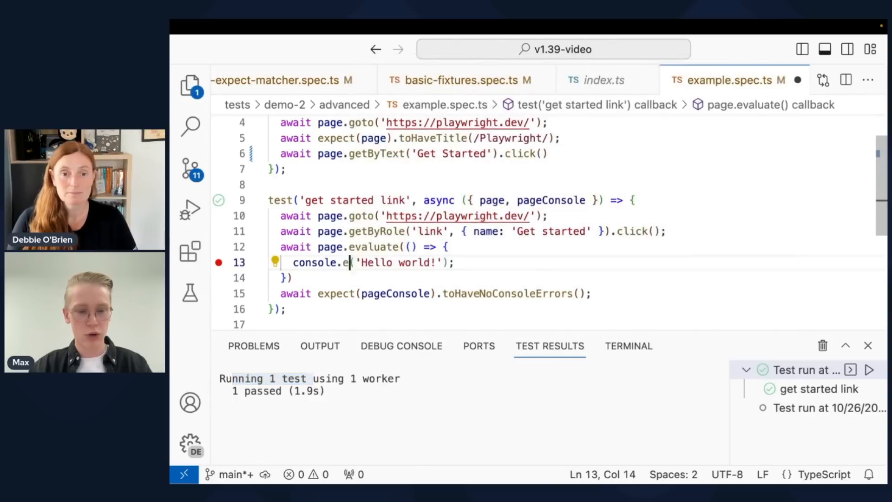
# Change the log to console.error and run, highlighting the reported Hello world! console error failure.
pyautogui.write('rror')
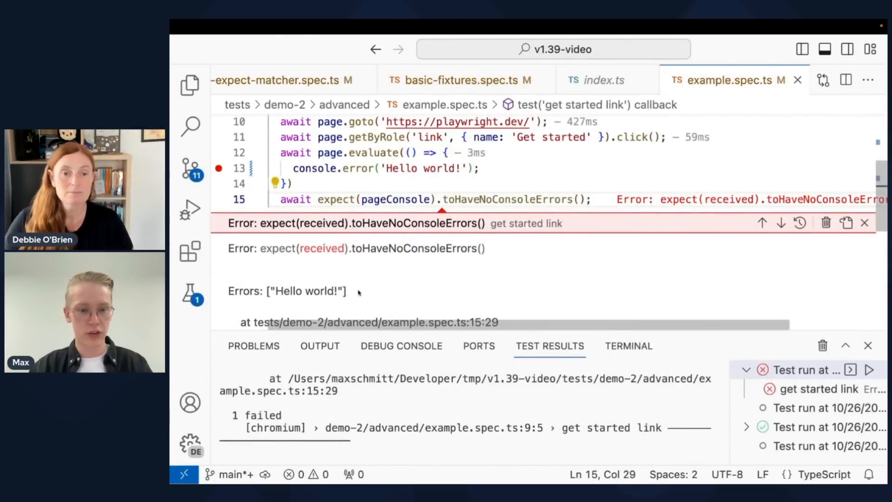
pyautogui.doubleClick(306, 291)
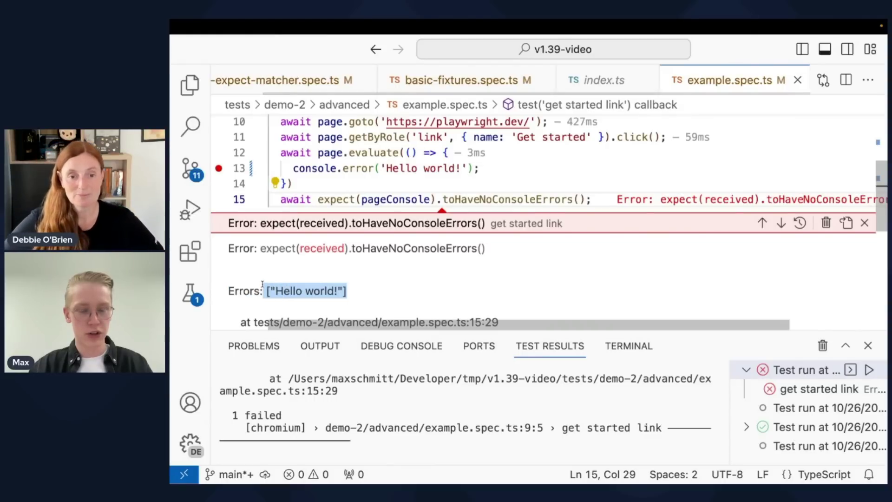